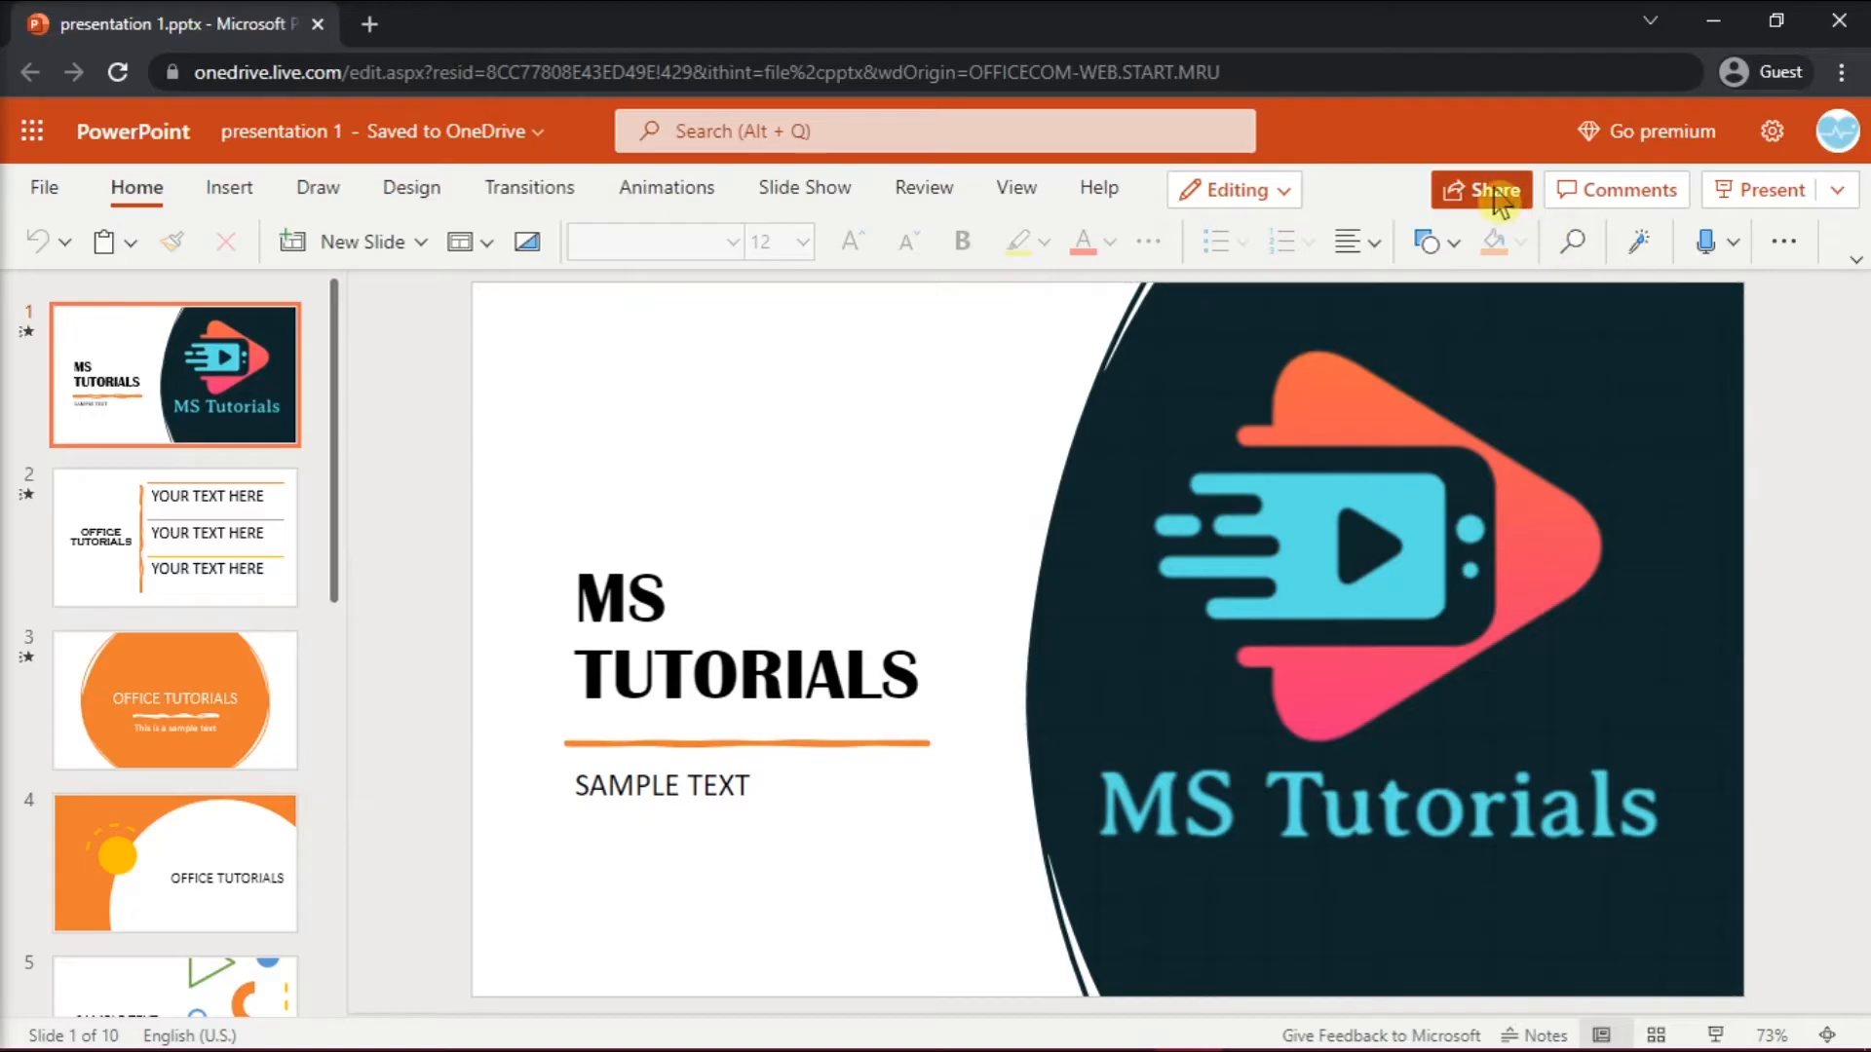
Bring up the Send link sharing dialog for presentation 1 from the Share button
{"action": "left_click", "coordinate": [1482, 190]}
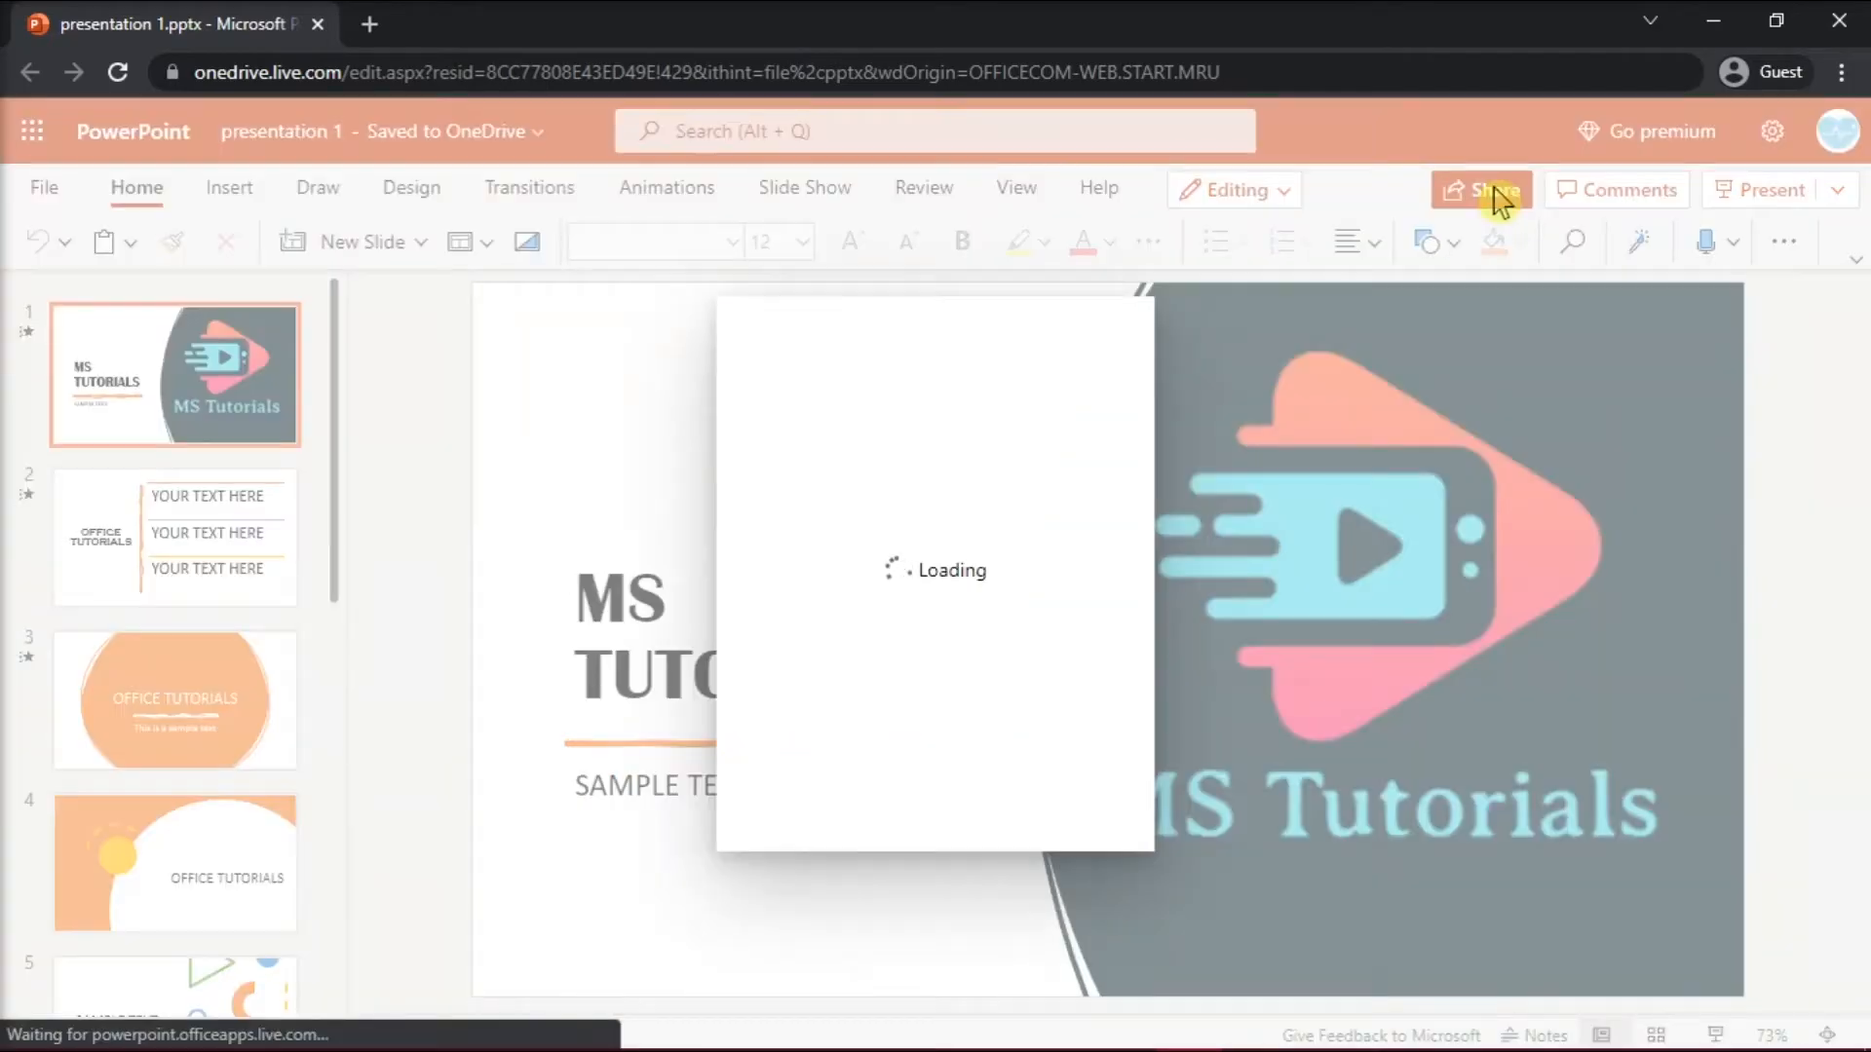
{"action": "left_click", "coordinate": [1479, 190]}
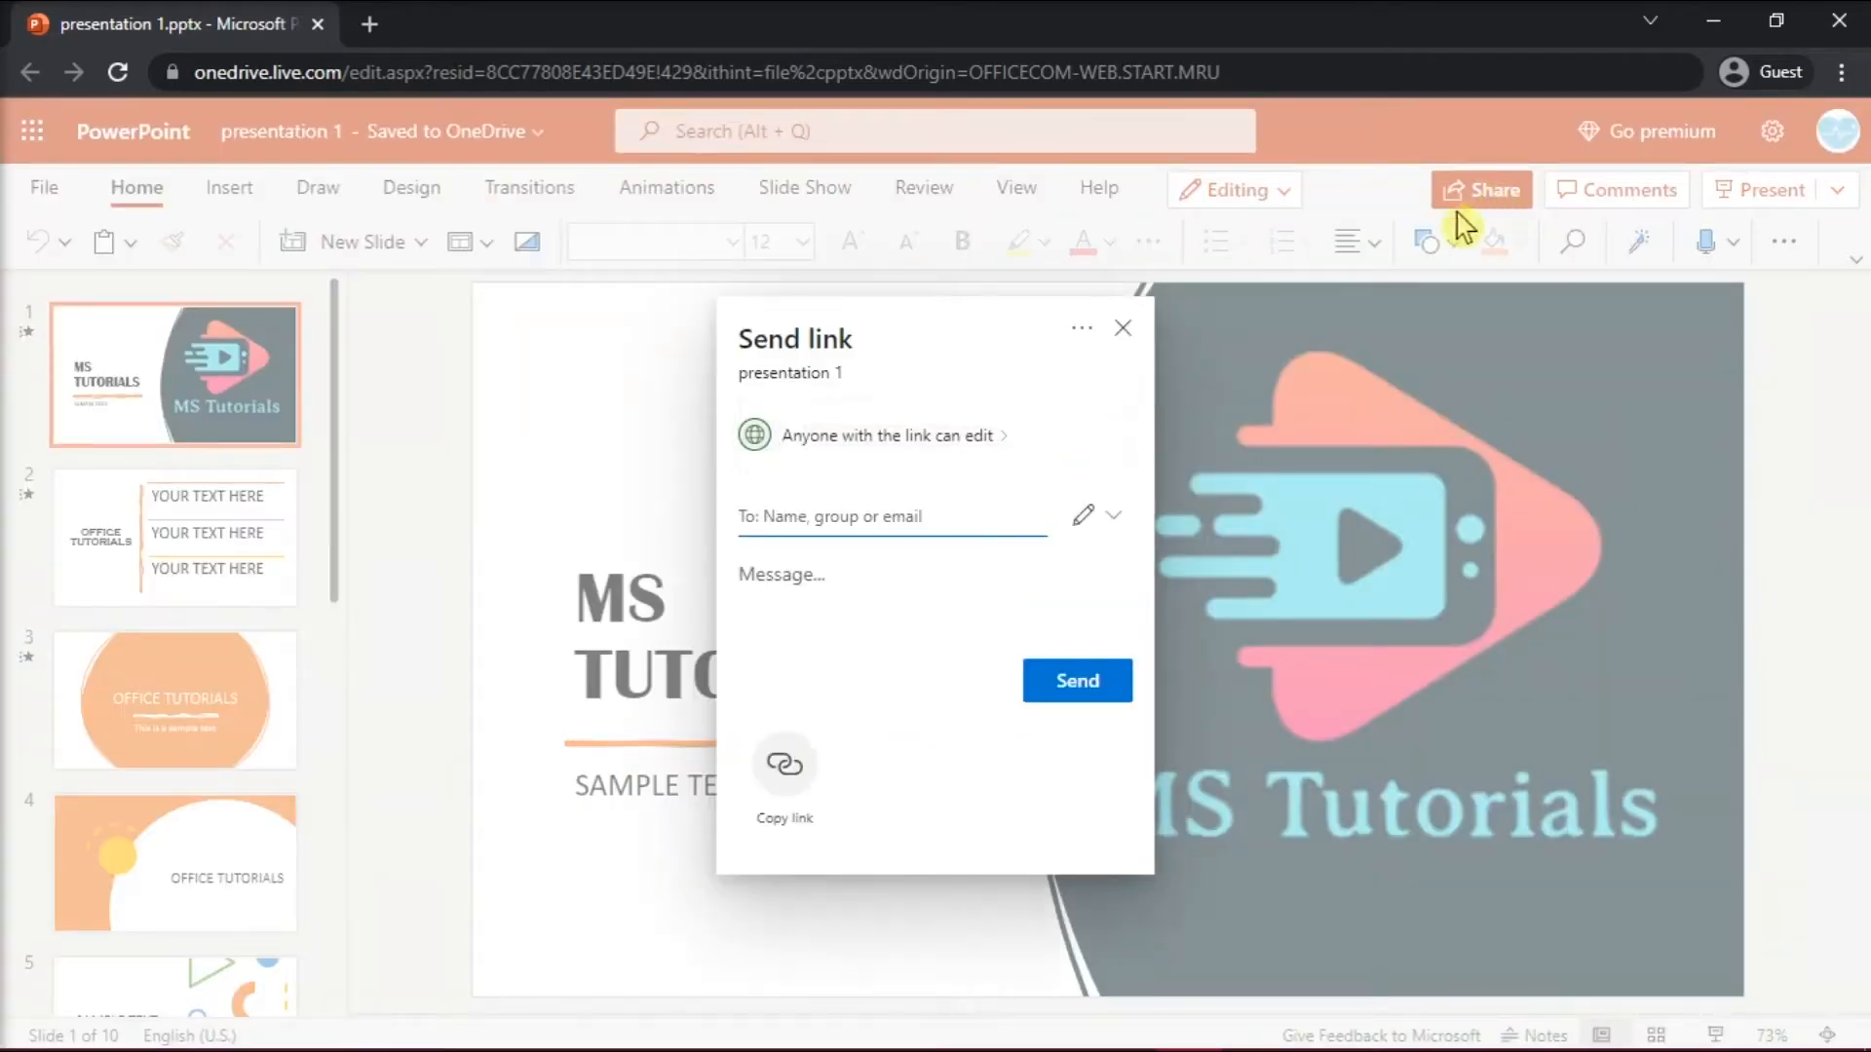
{"action": "mouse_move", "coordinate": [1106, 409]}
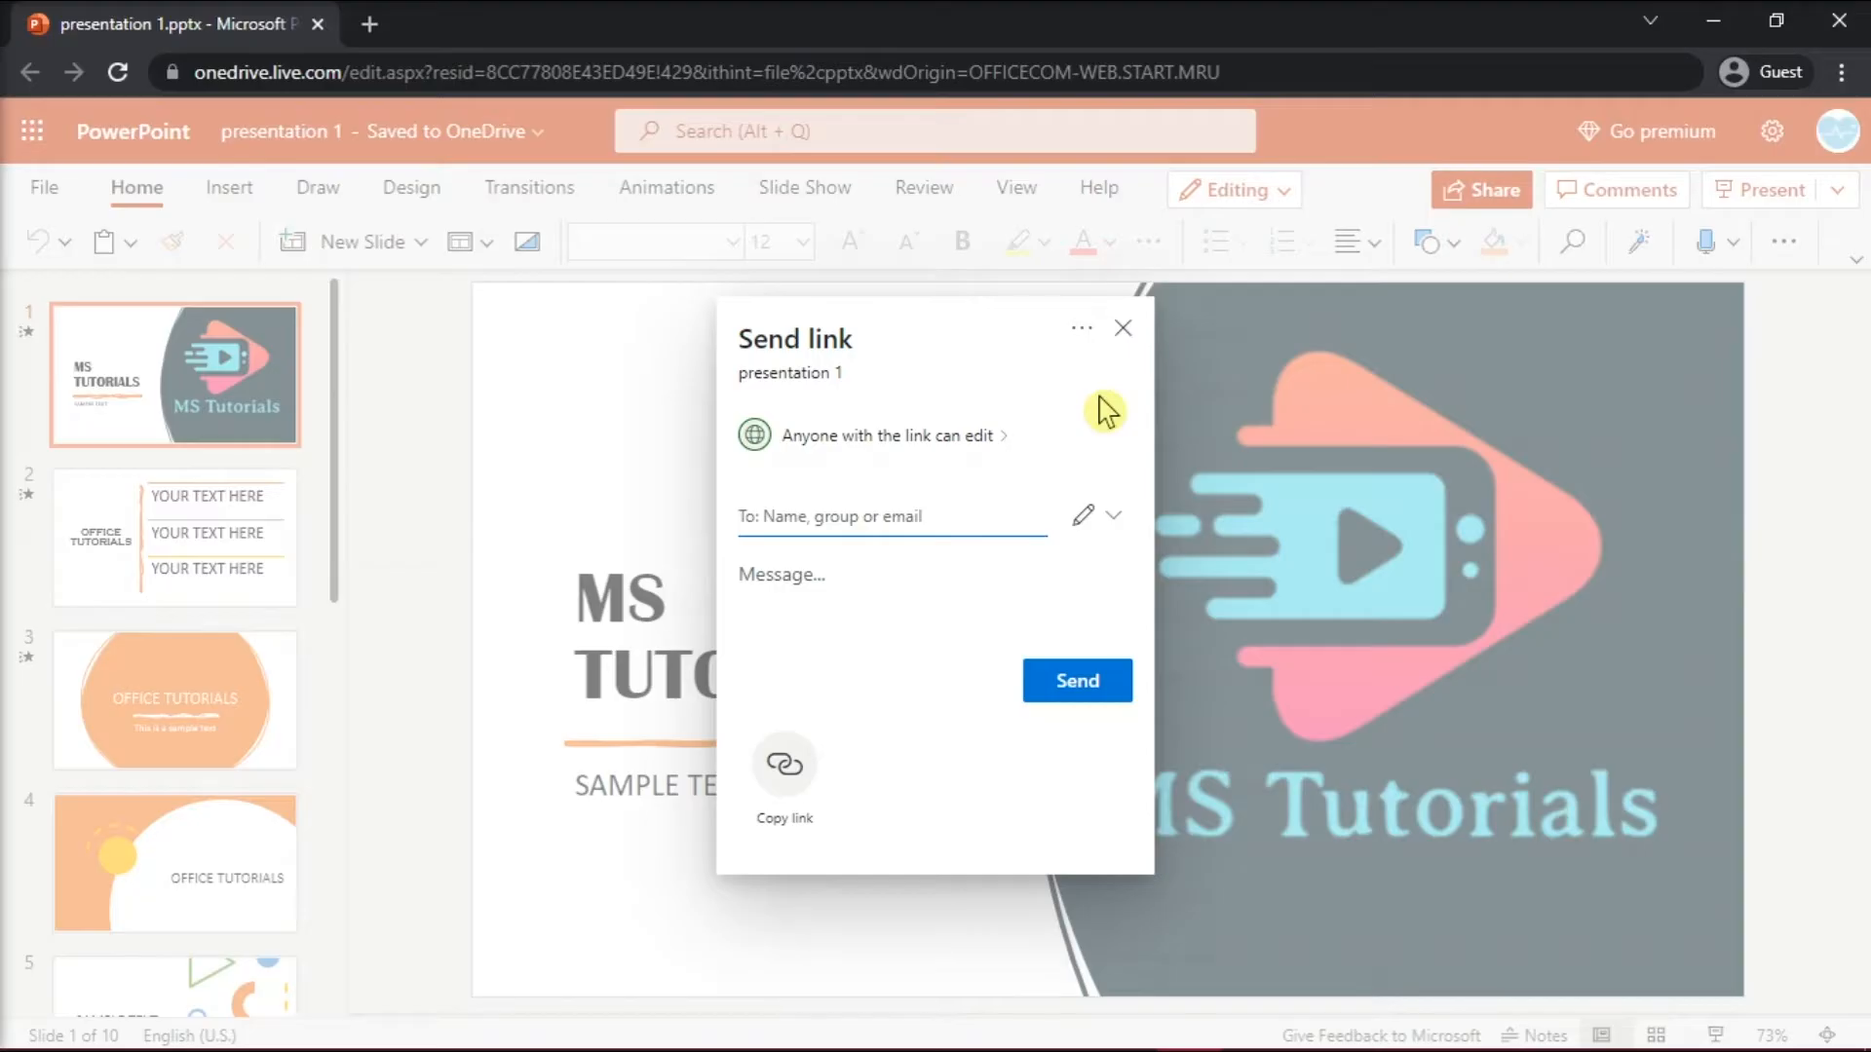
{"action": "mouse_move", "coordinate": [1099, 447]}
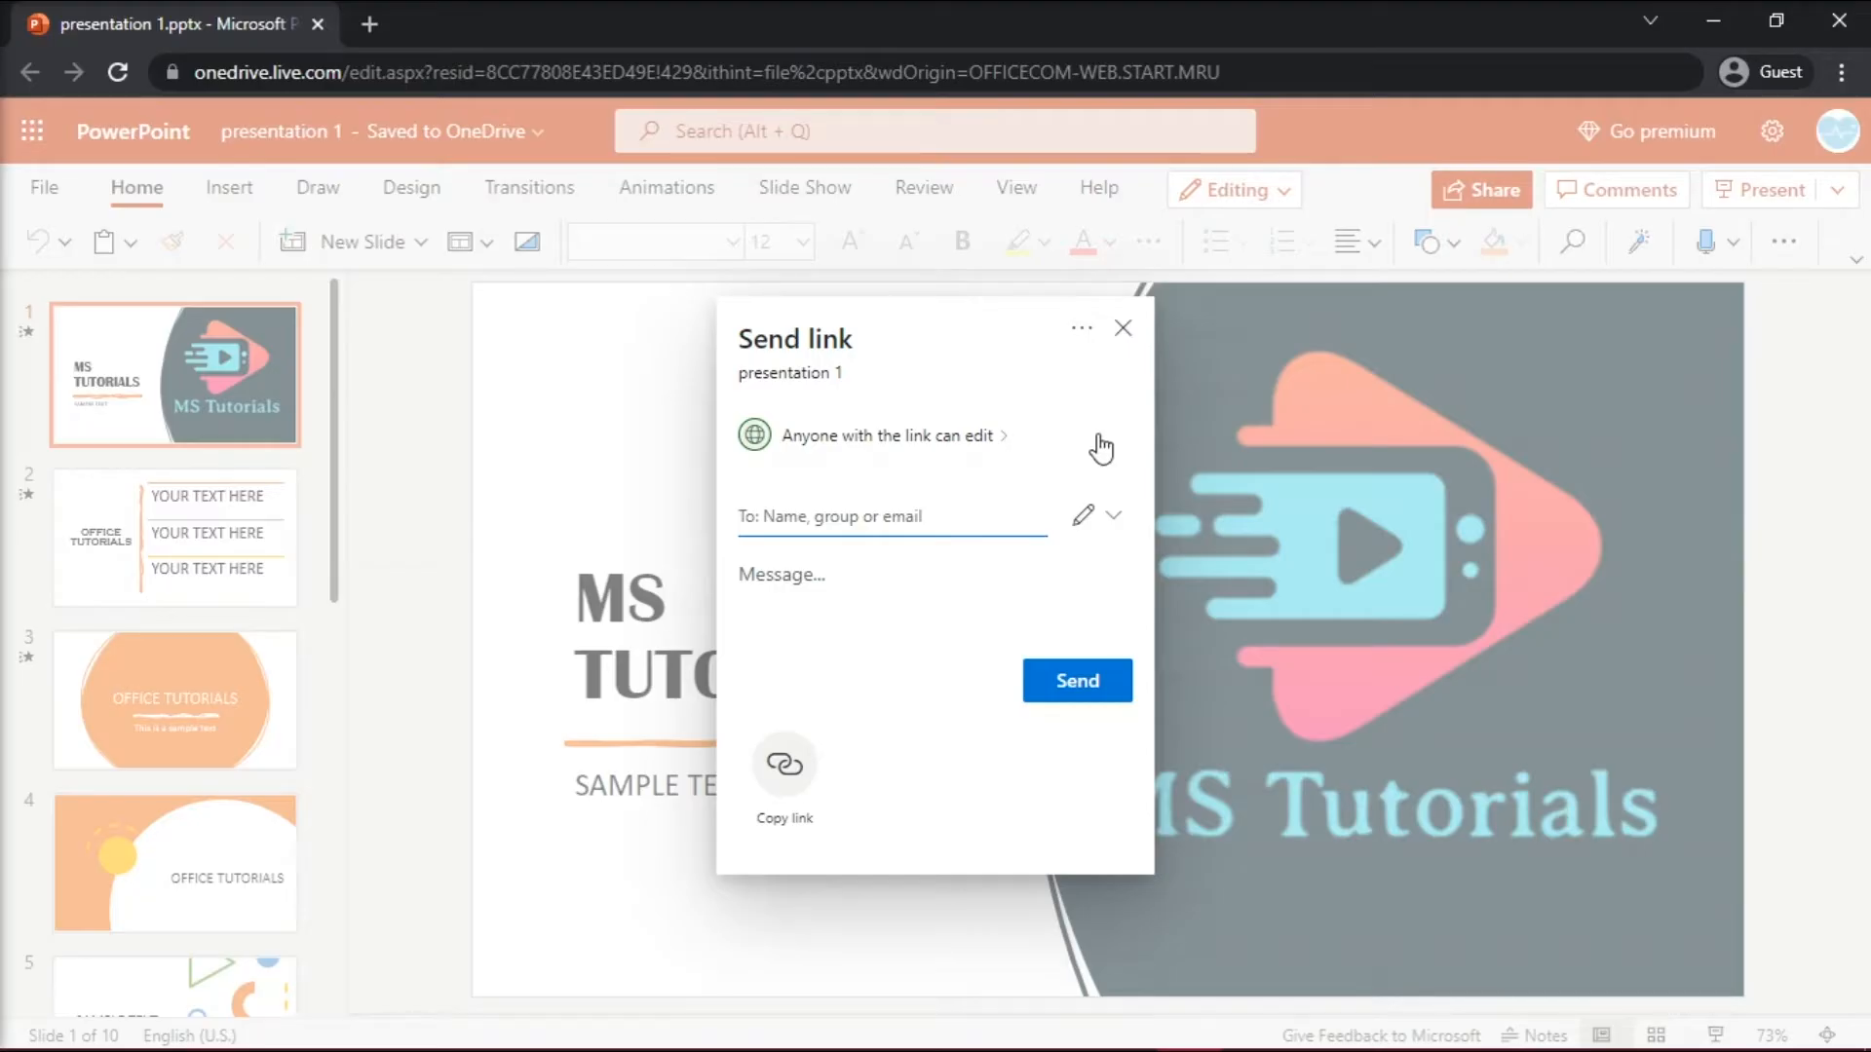
Change the link permission from Can edit to Can view, leaving the permission list open
{"action": "left_click", "coordinate": [1115, 515]}
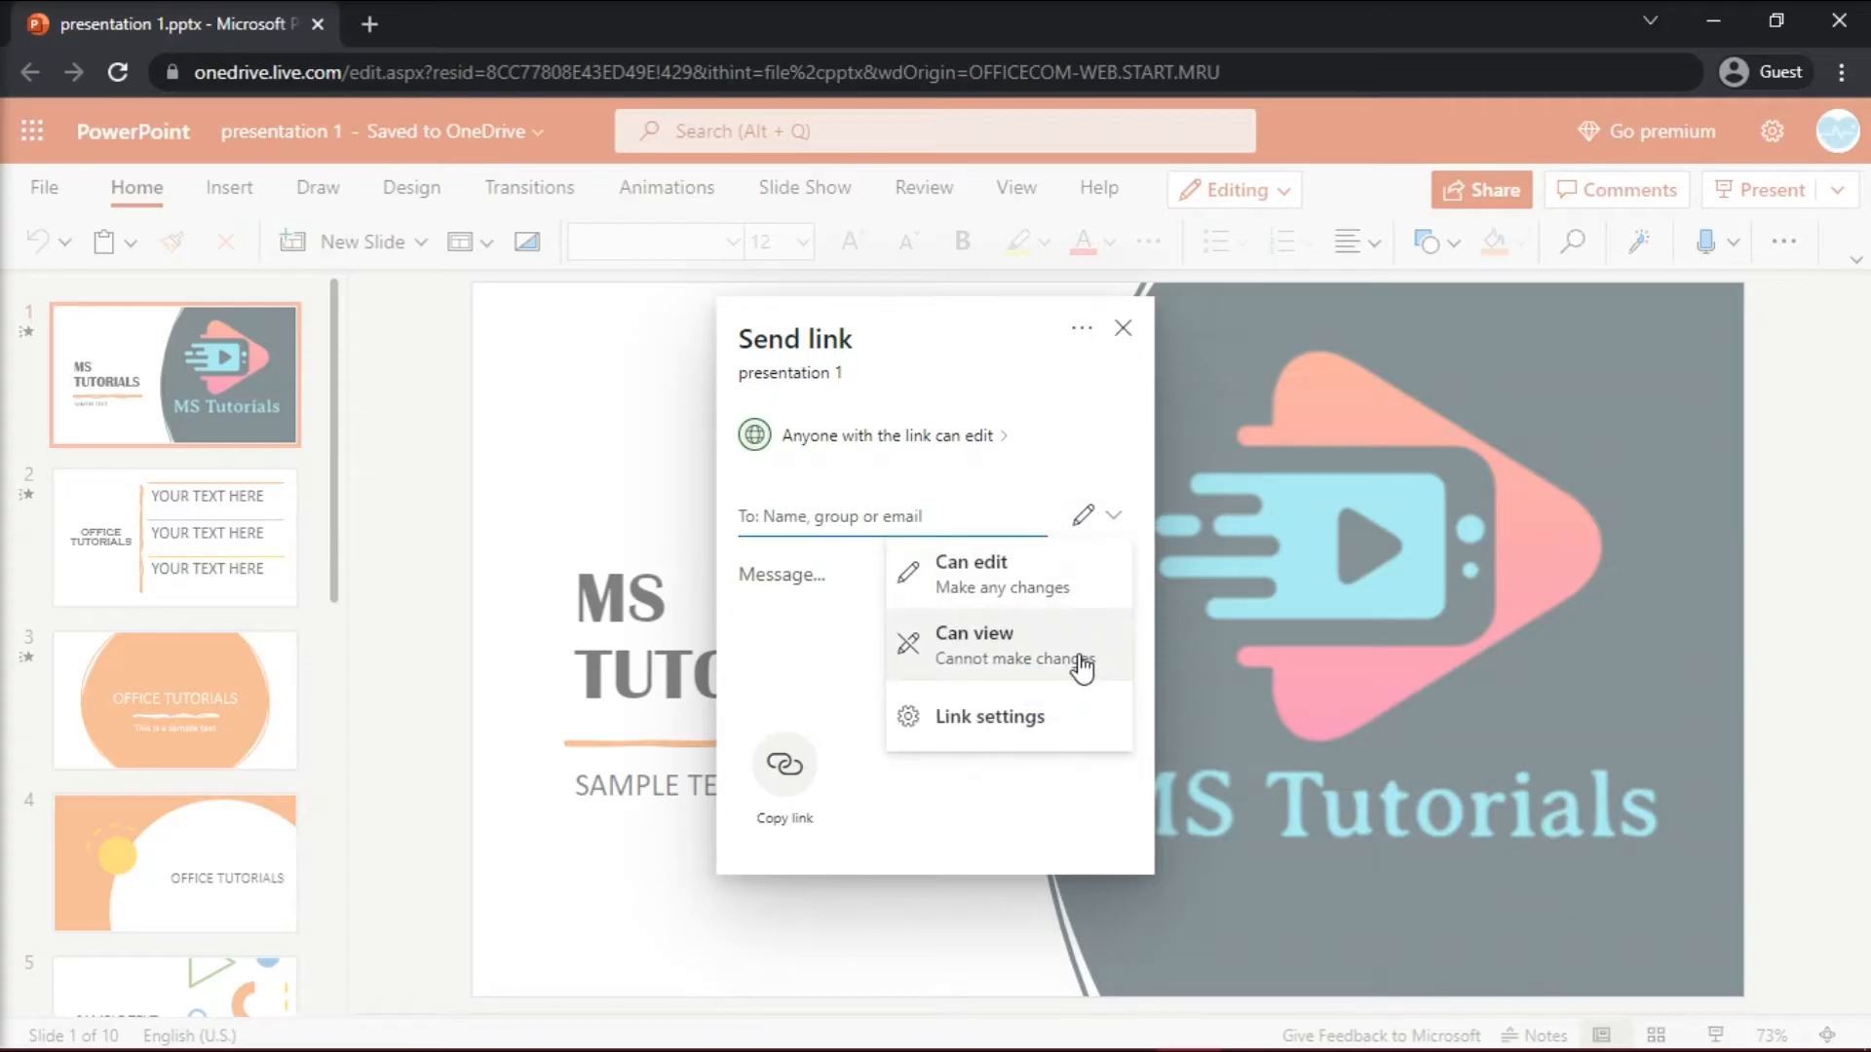
{"action": "left_click", "coordinate": [973, 644]}
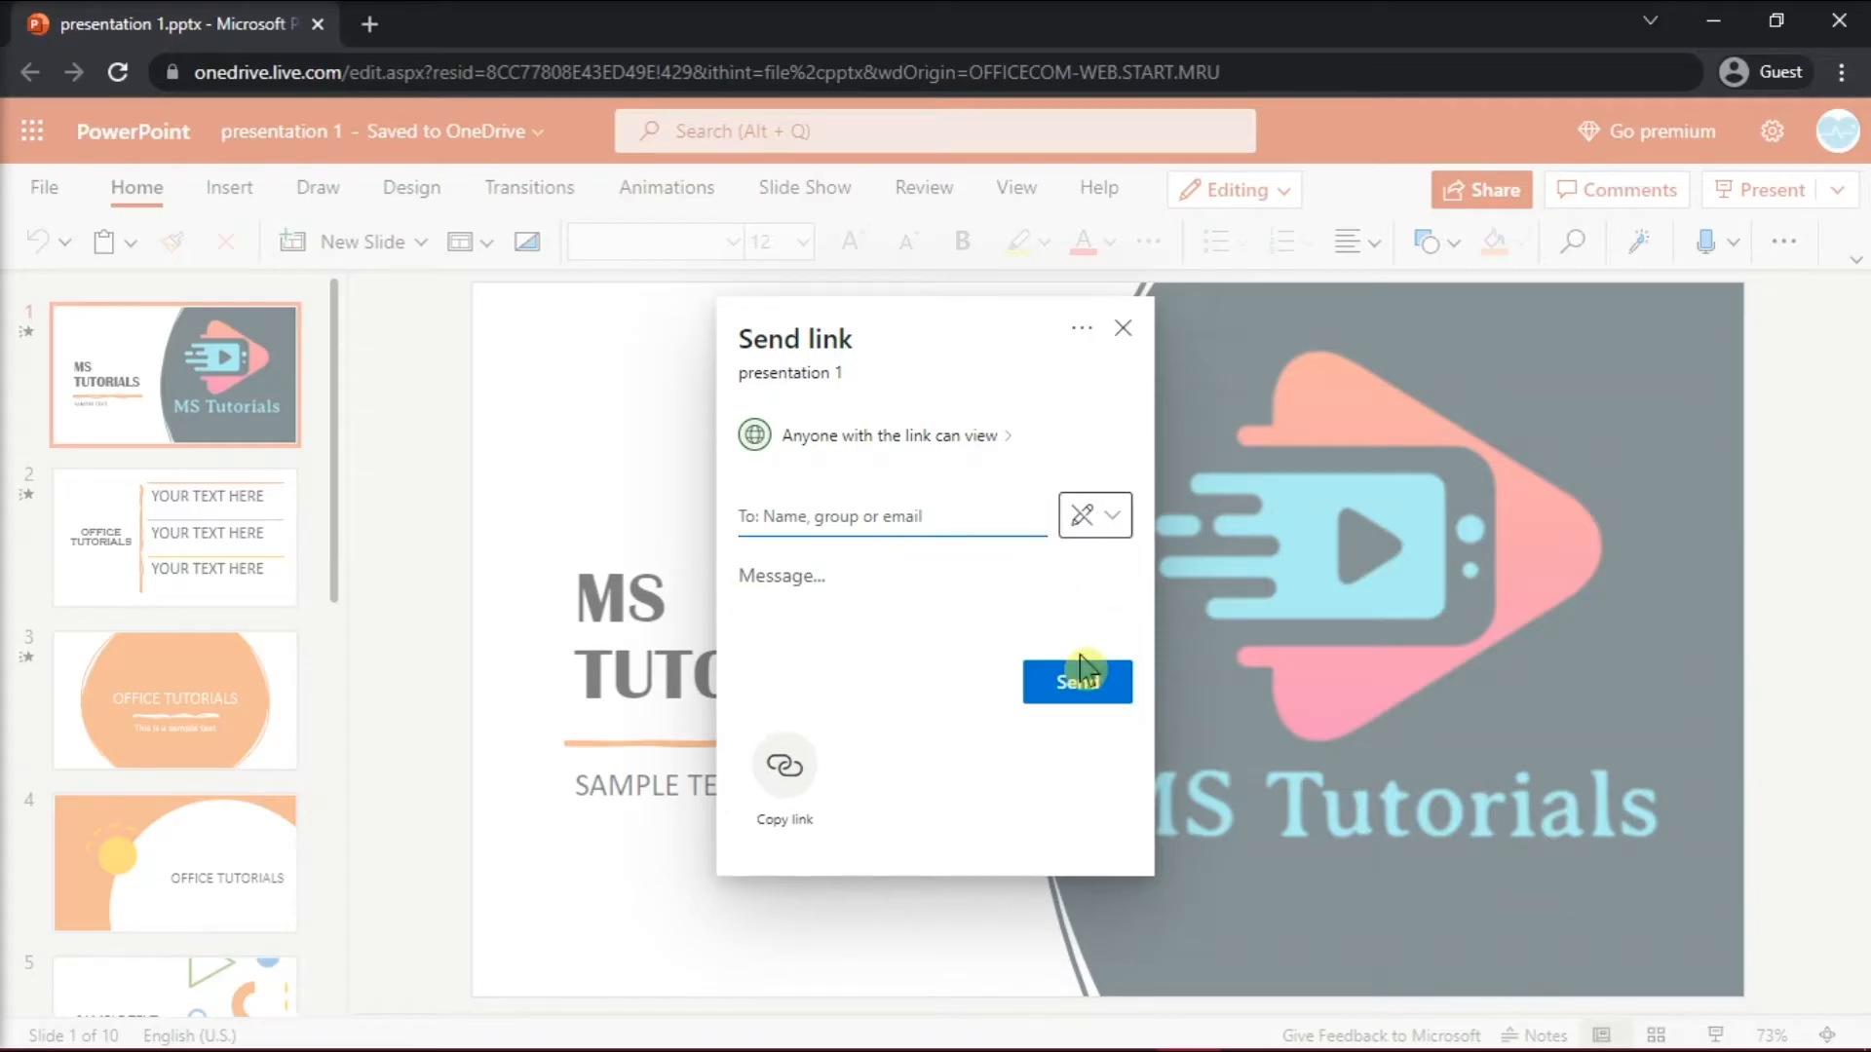
{"action": "mouse_move", "coordinate": [1086, 654]}
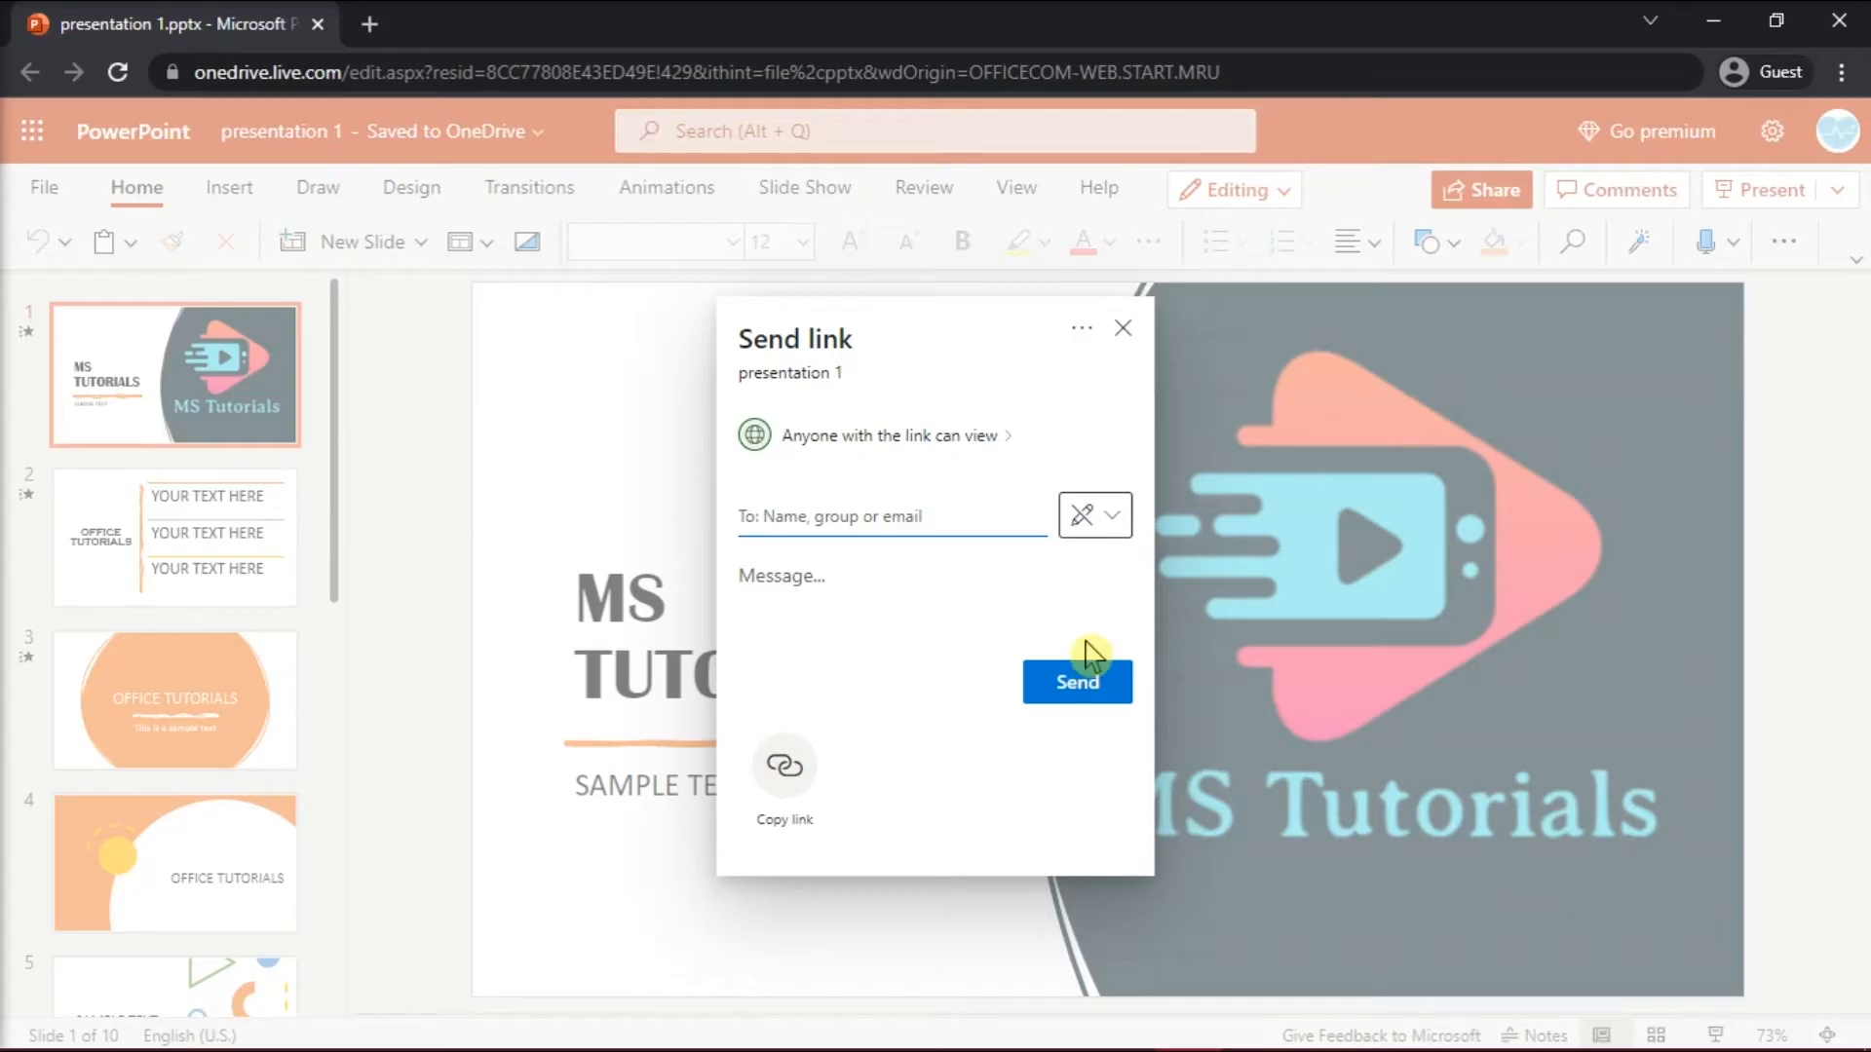
{"action": "left_click", "coordinate": [1093, 515]}
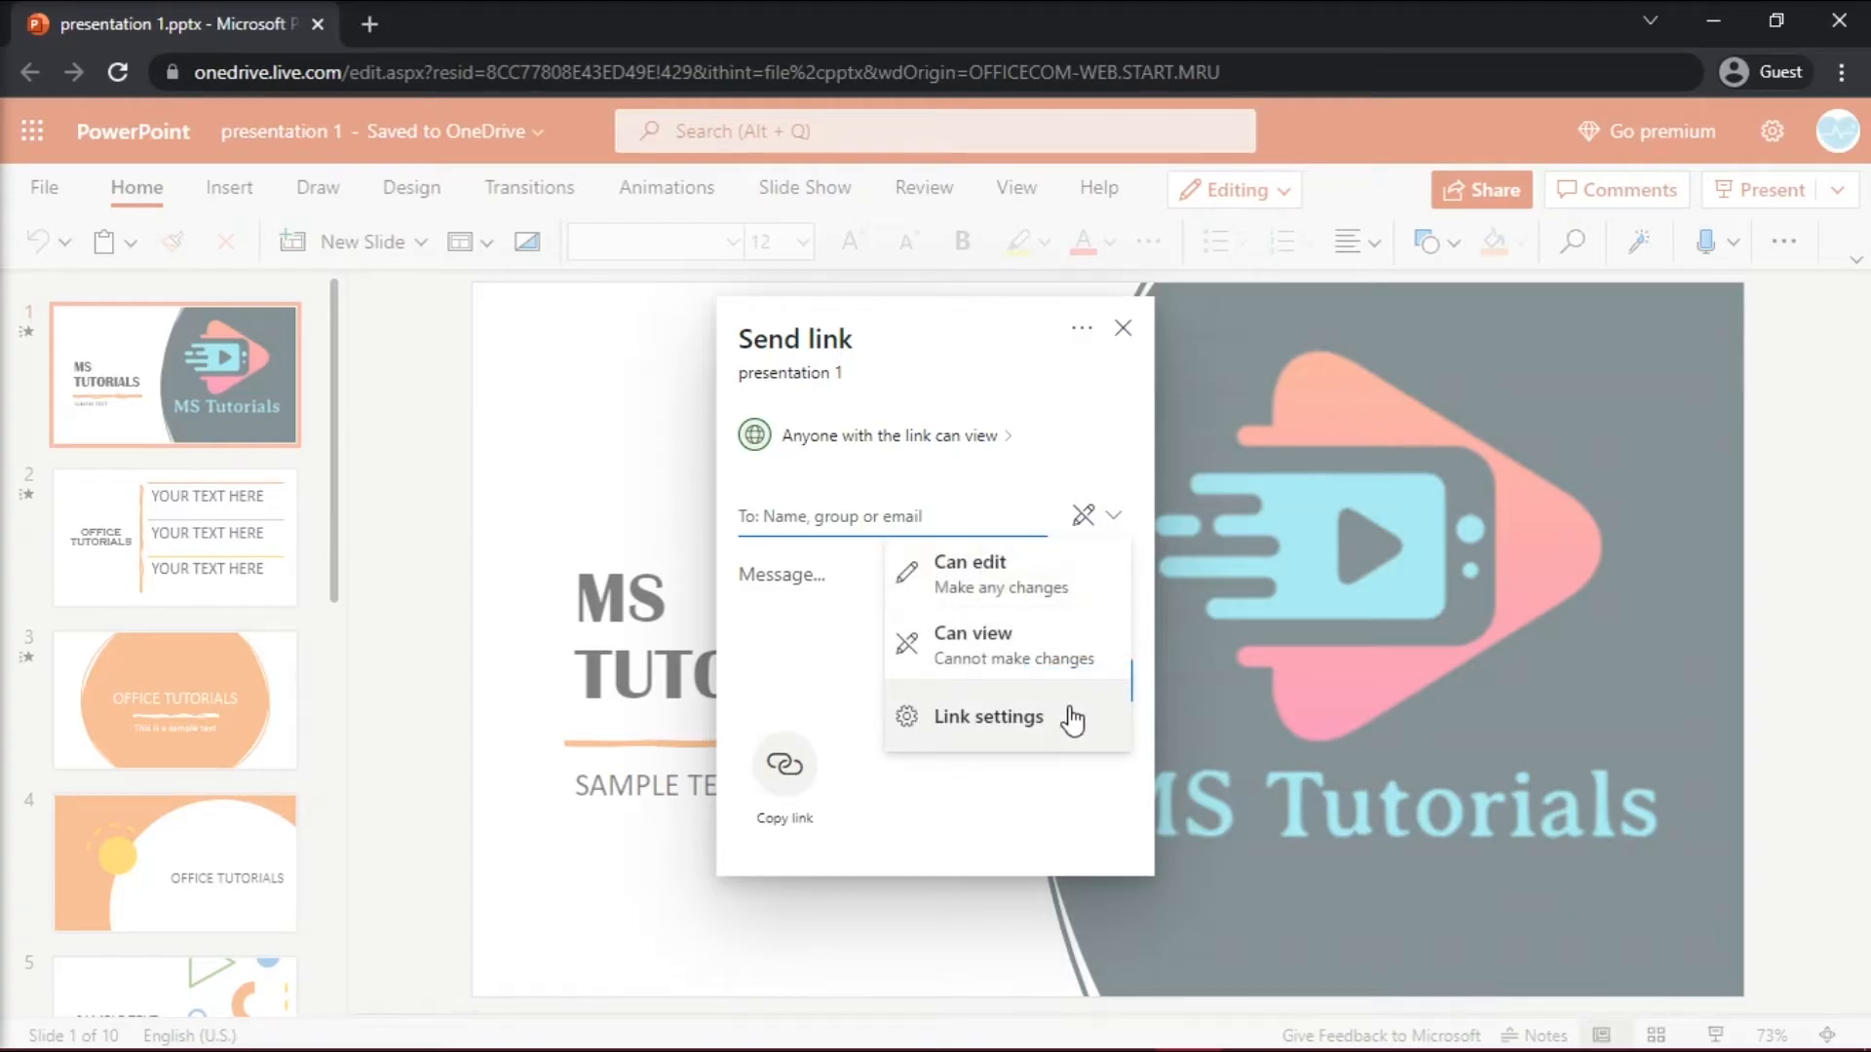
In Link settings, limit the link to Specific people with Allow editing off and apply
{"action": "left_click", "coordinate": [987, 716]}
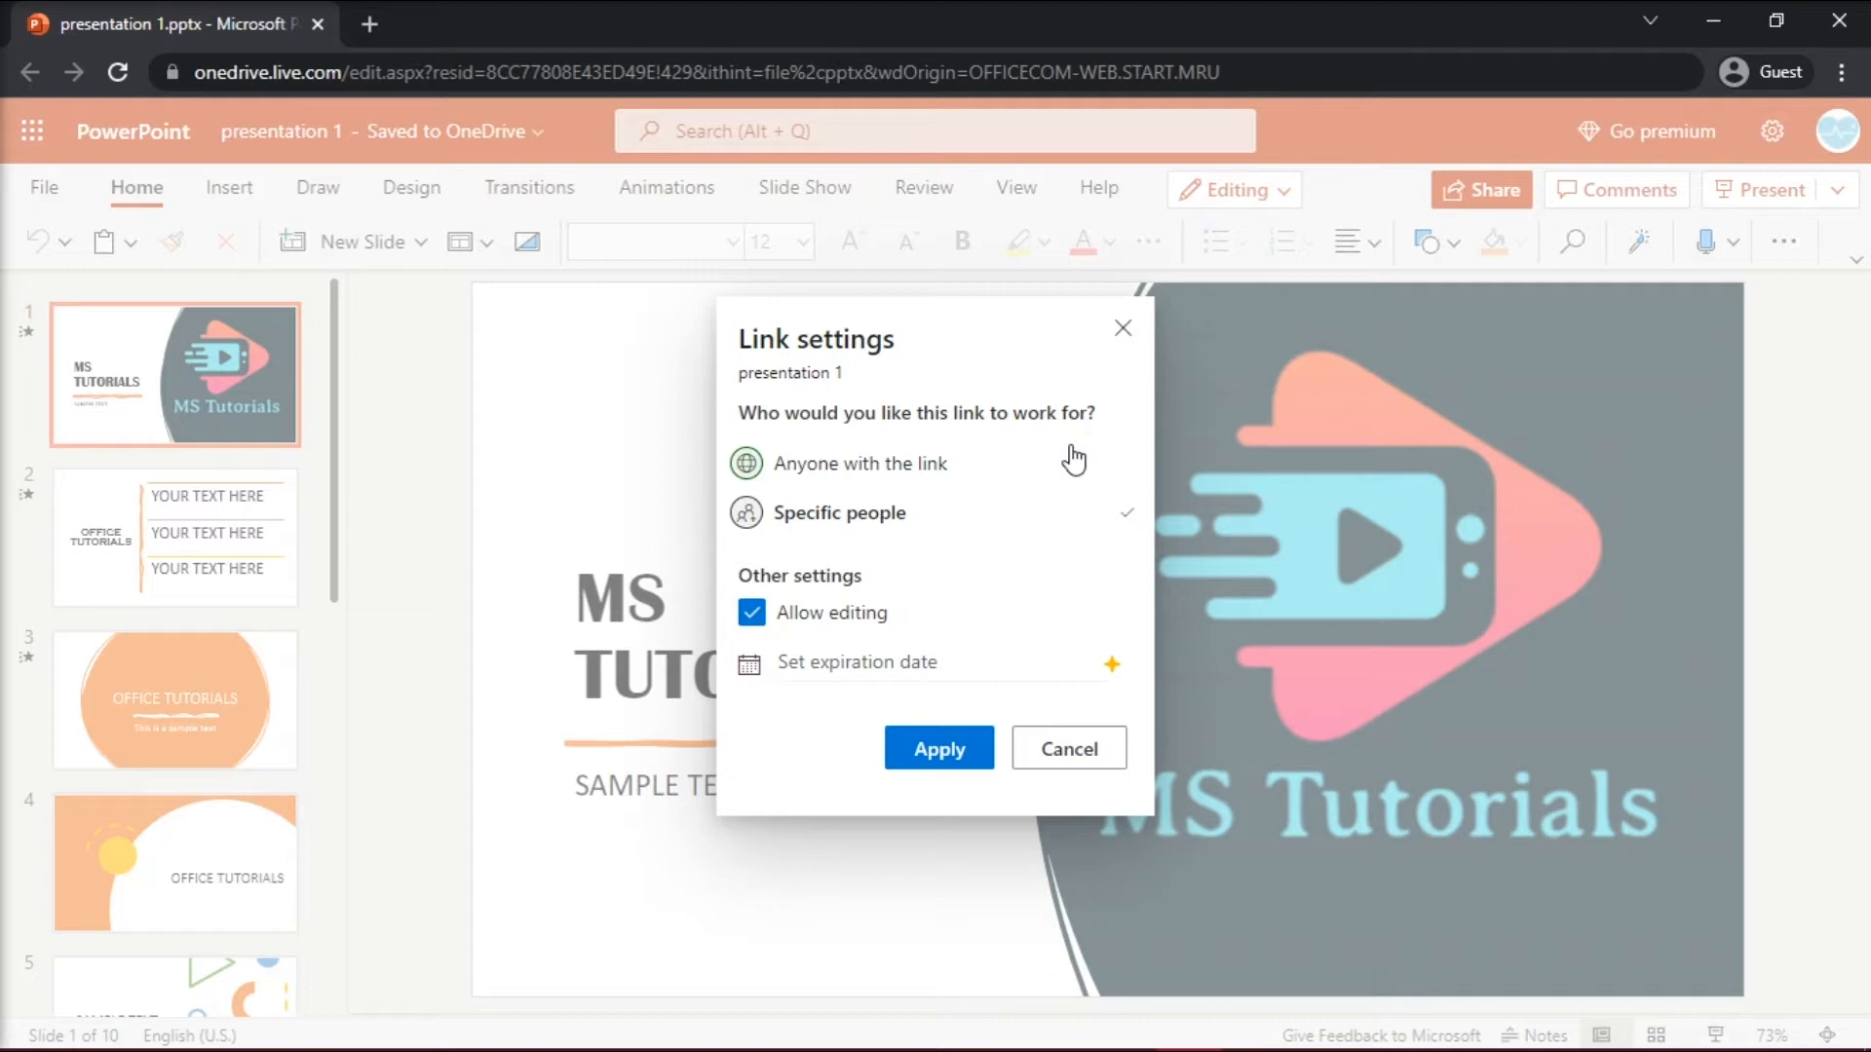
{"action": "left_click", "coordinate": [859, 462]}
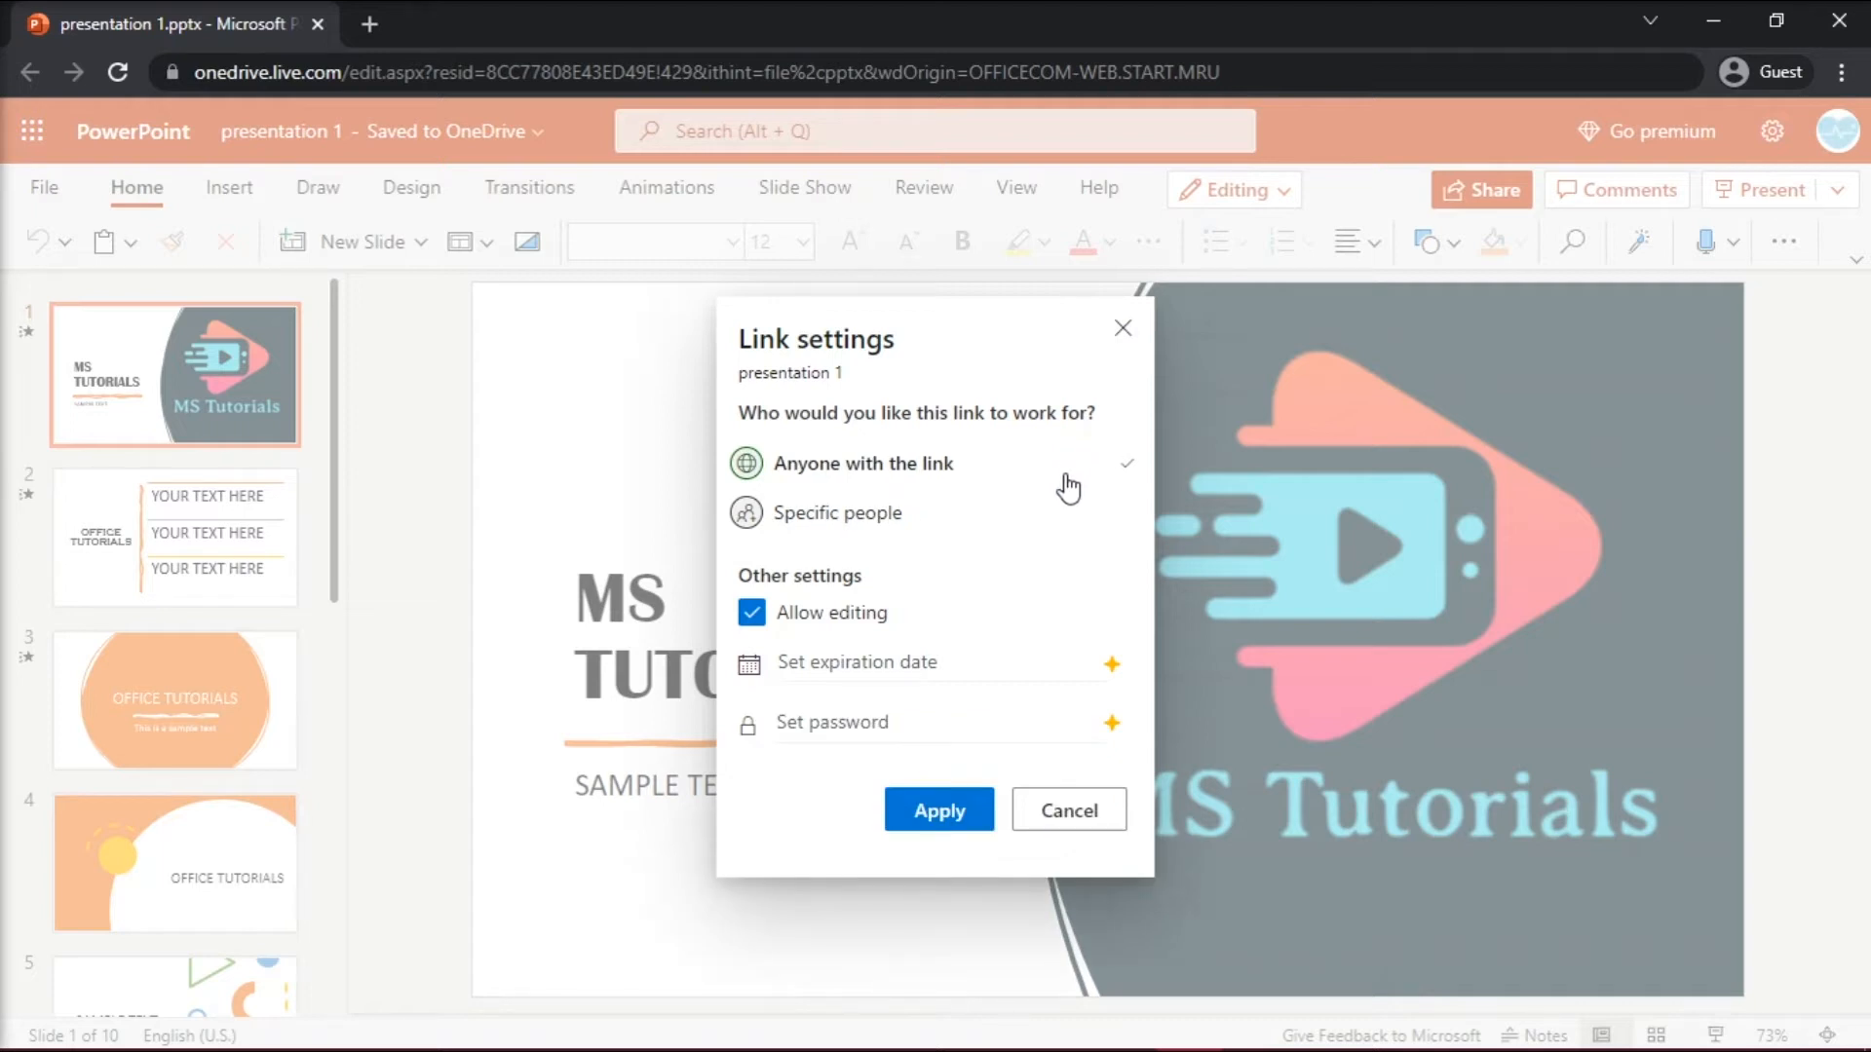
{"action": "left_click", "coordinate": [839, 511]}
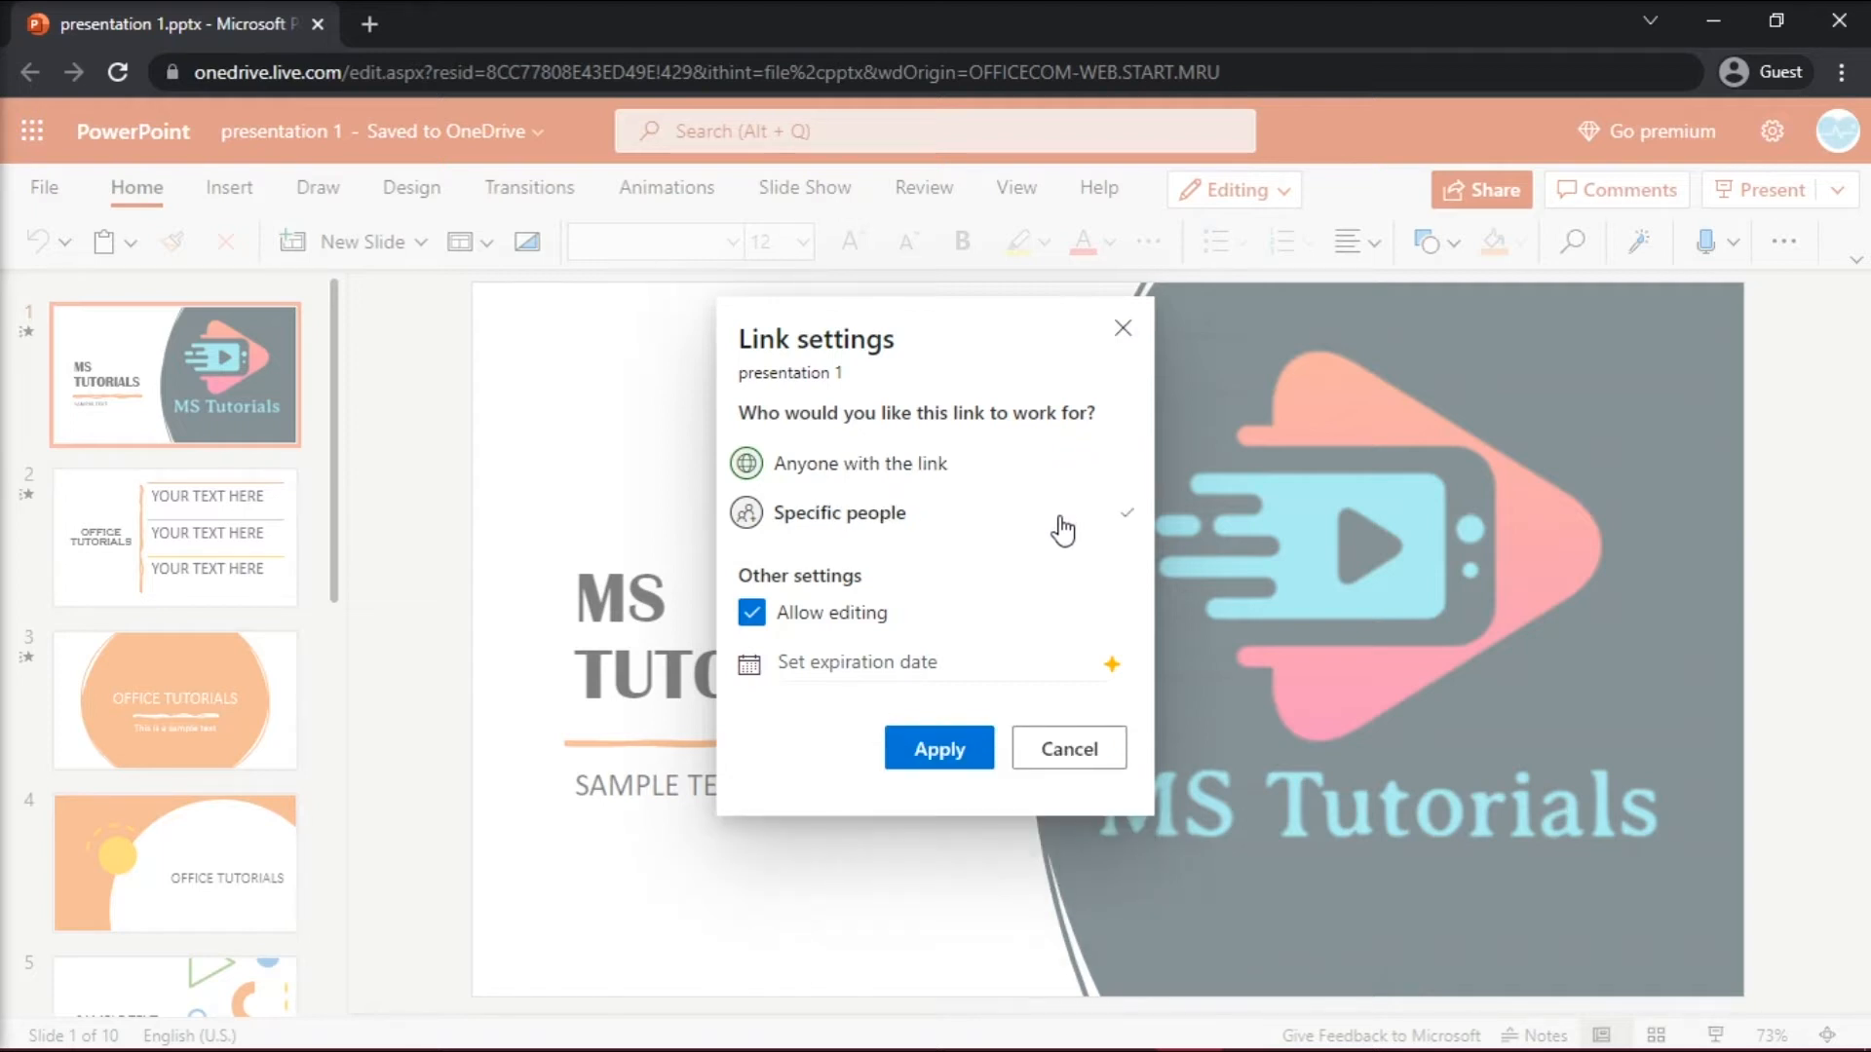
{"action": "mouse_move", "coordinate": [782, 617]}
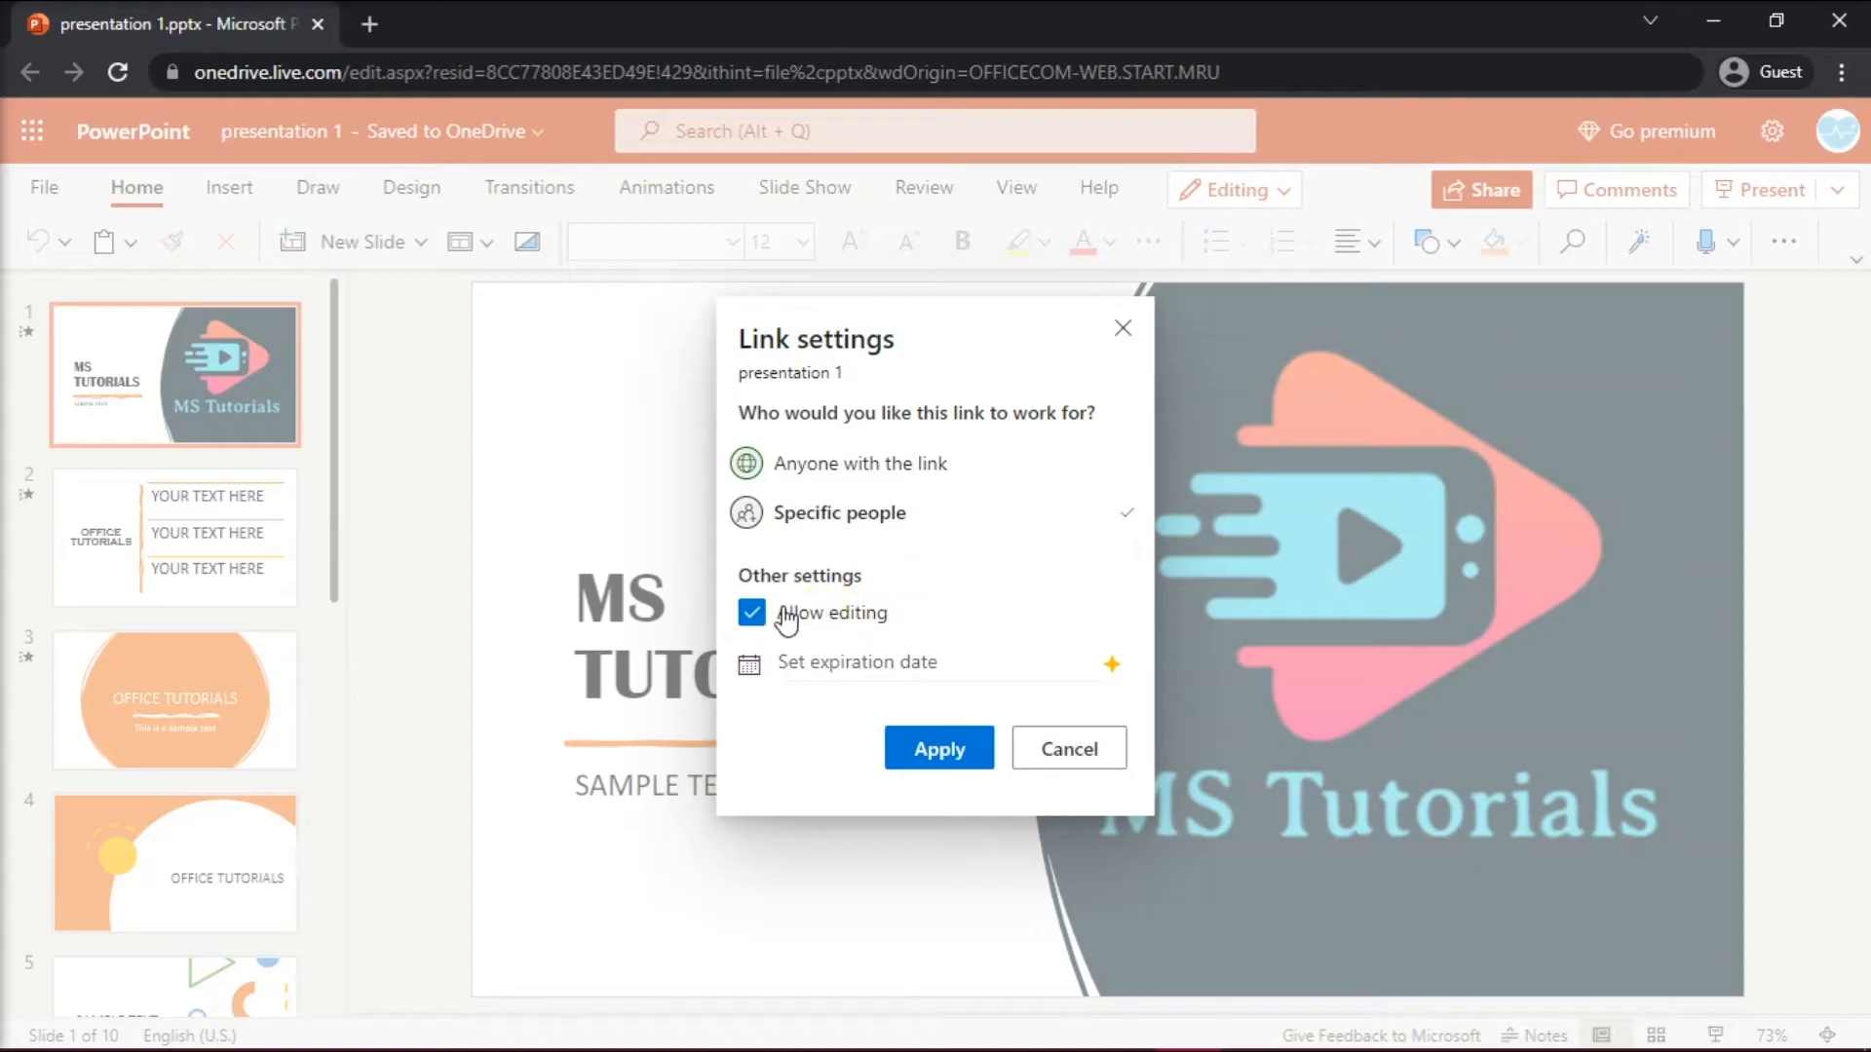
{"action": "left_click", "coordinate": [751, 612]}
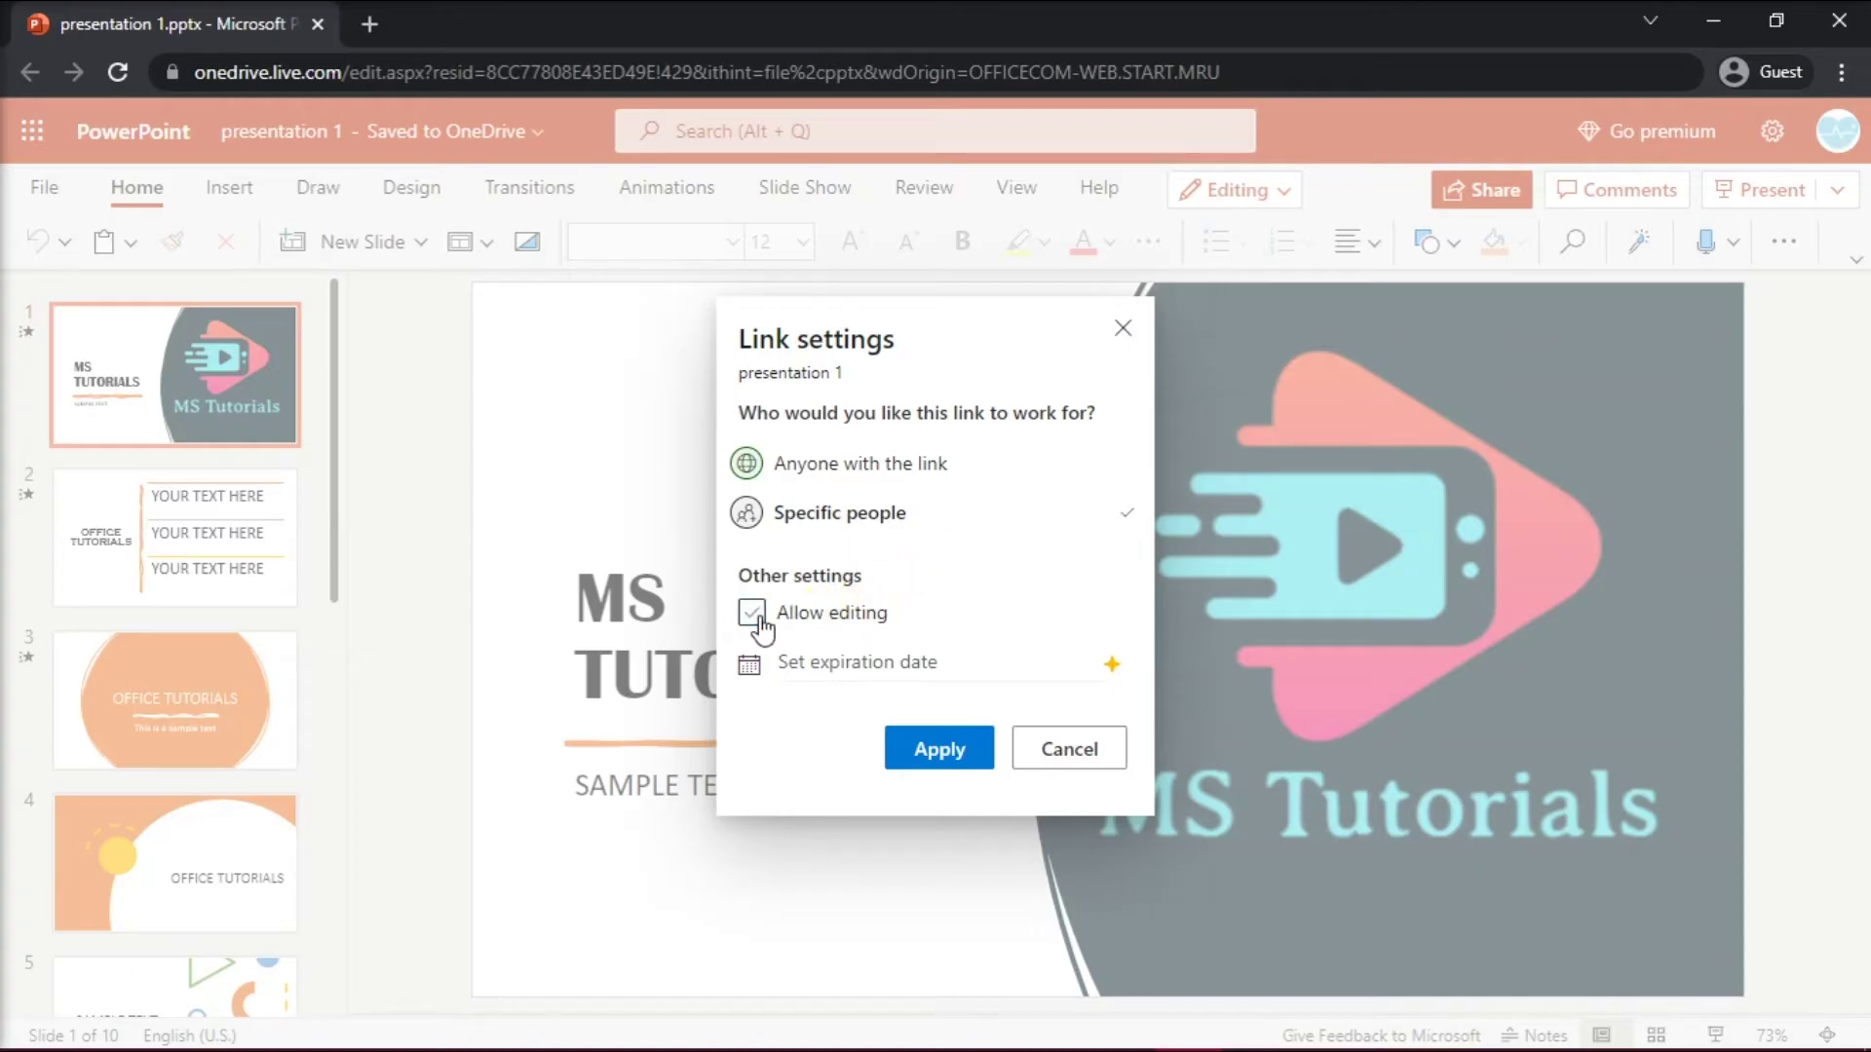
{"action": "left_click", "coordinate": [750, 611]}
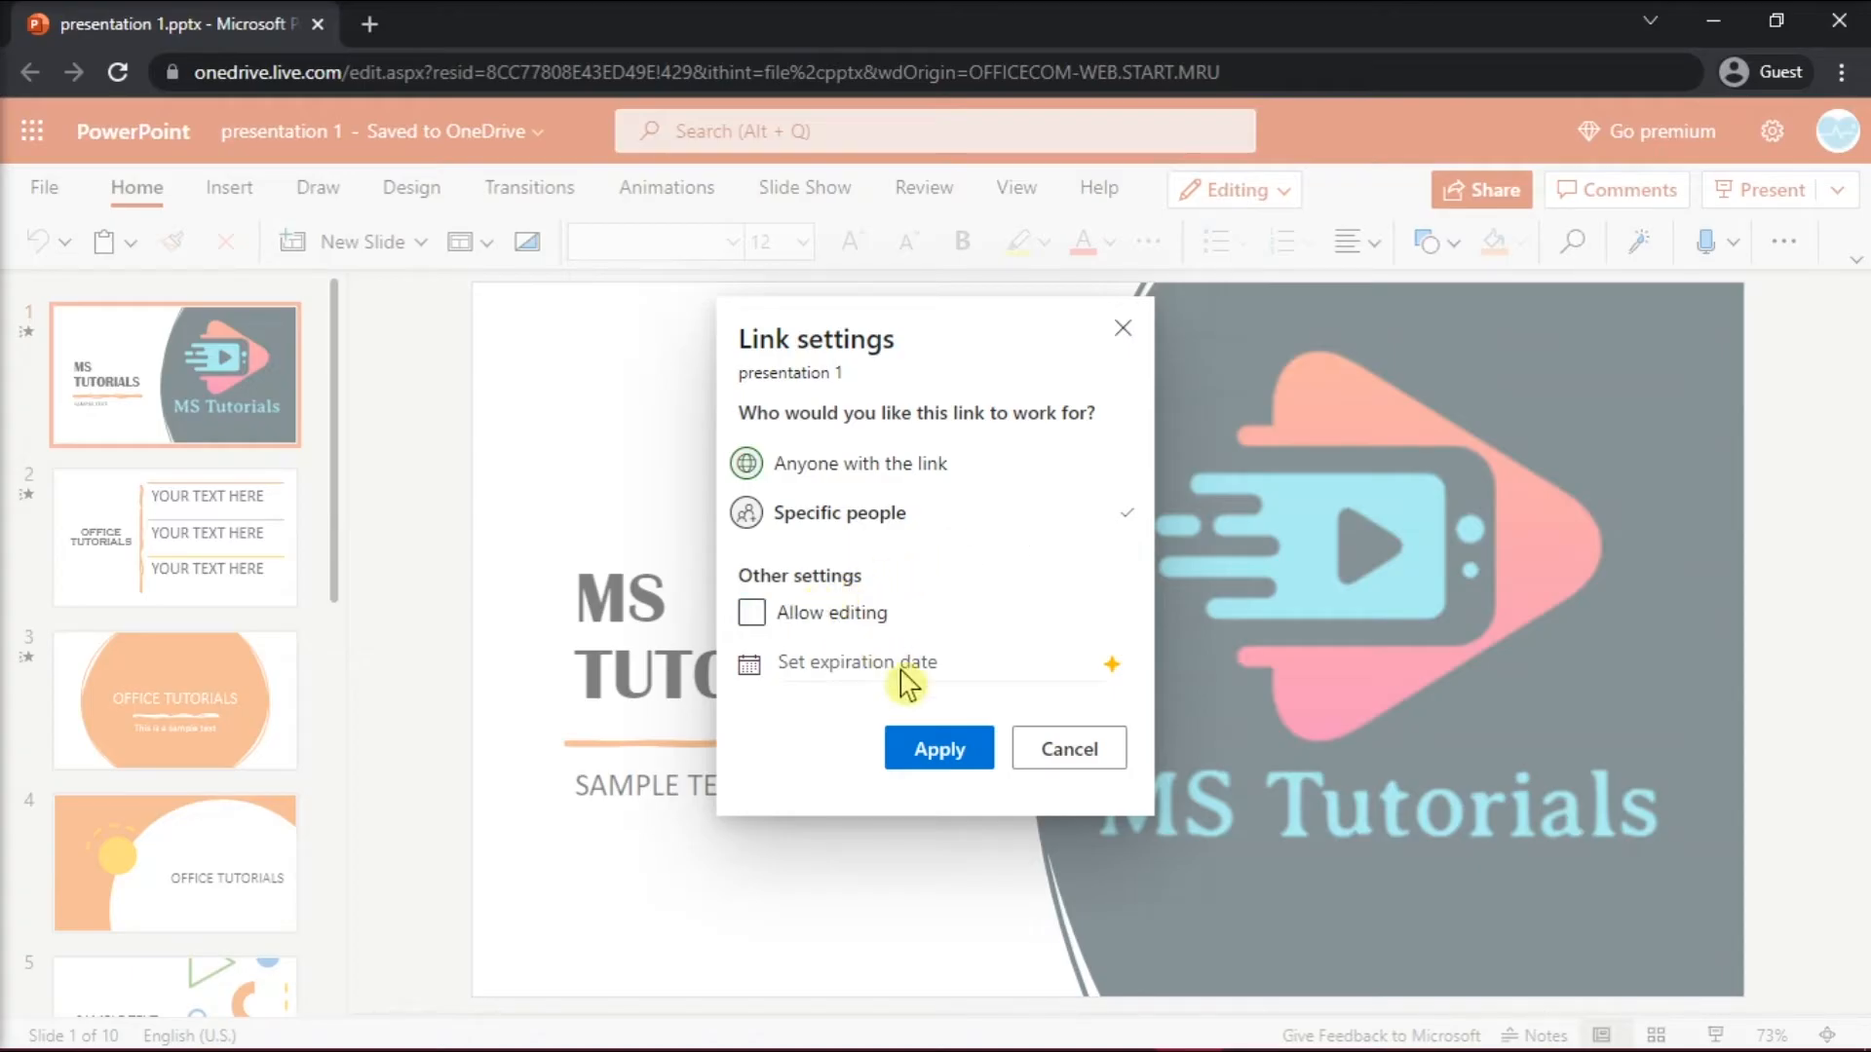
{"action": "left_click", "coordinate": [938, 749]}
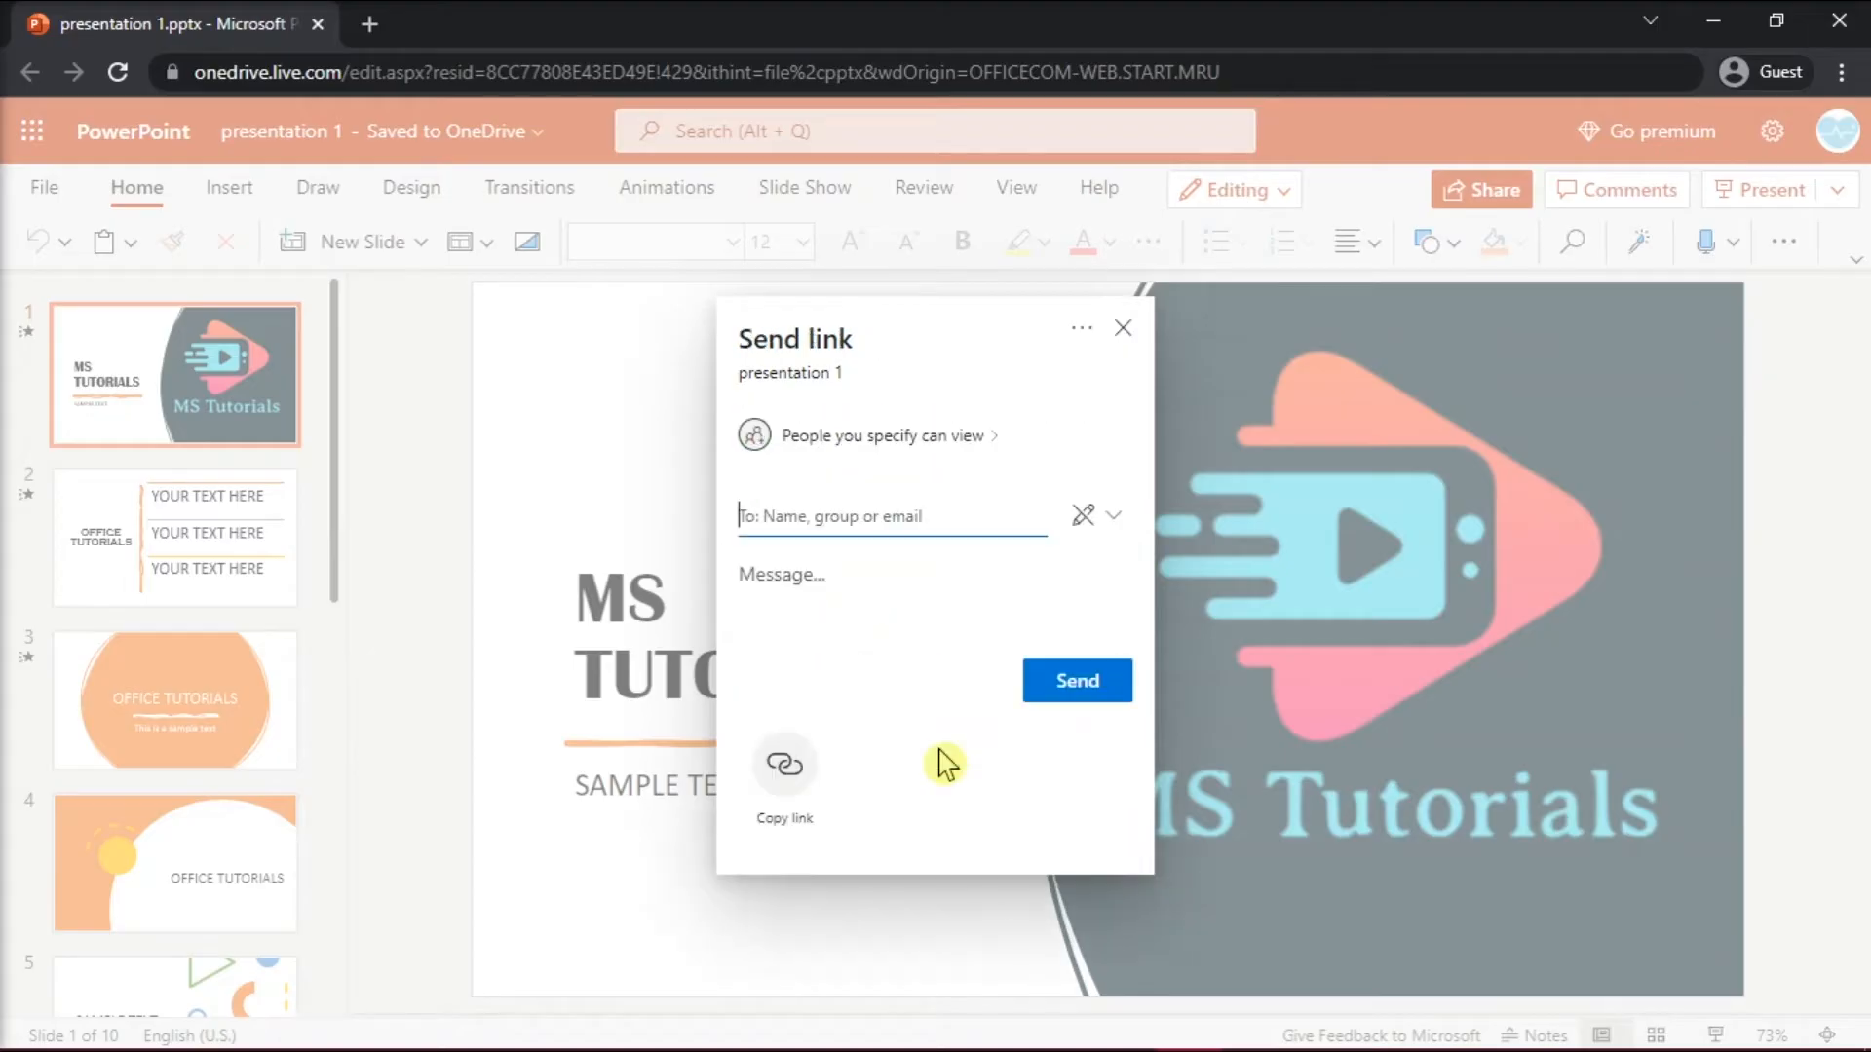
{"action": "mouse_move", "coordinate": [929, 531]}
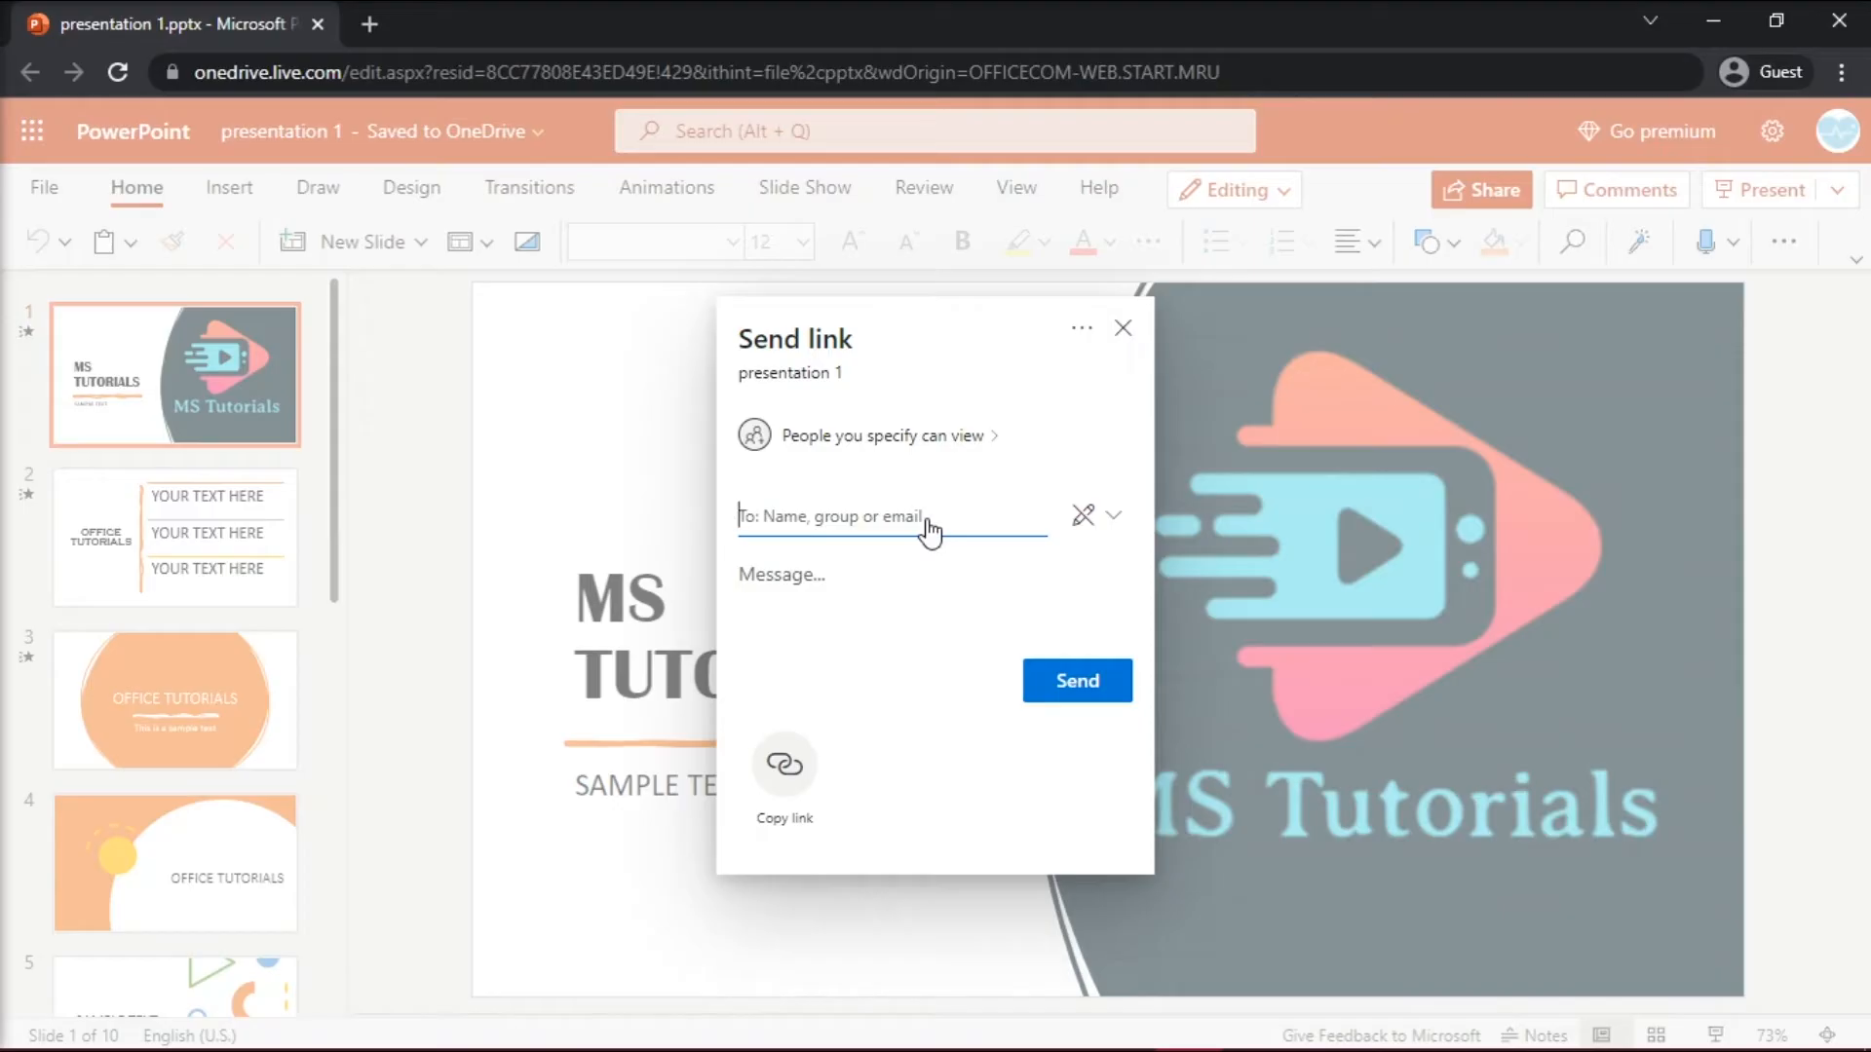
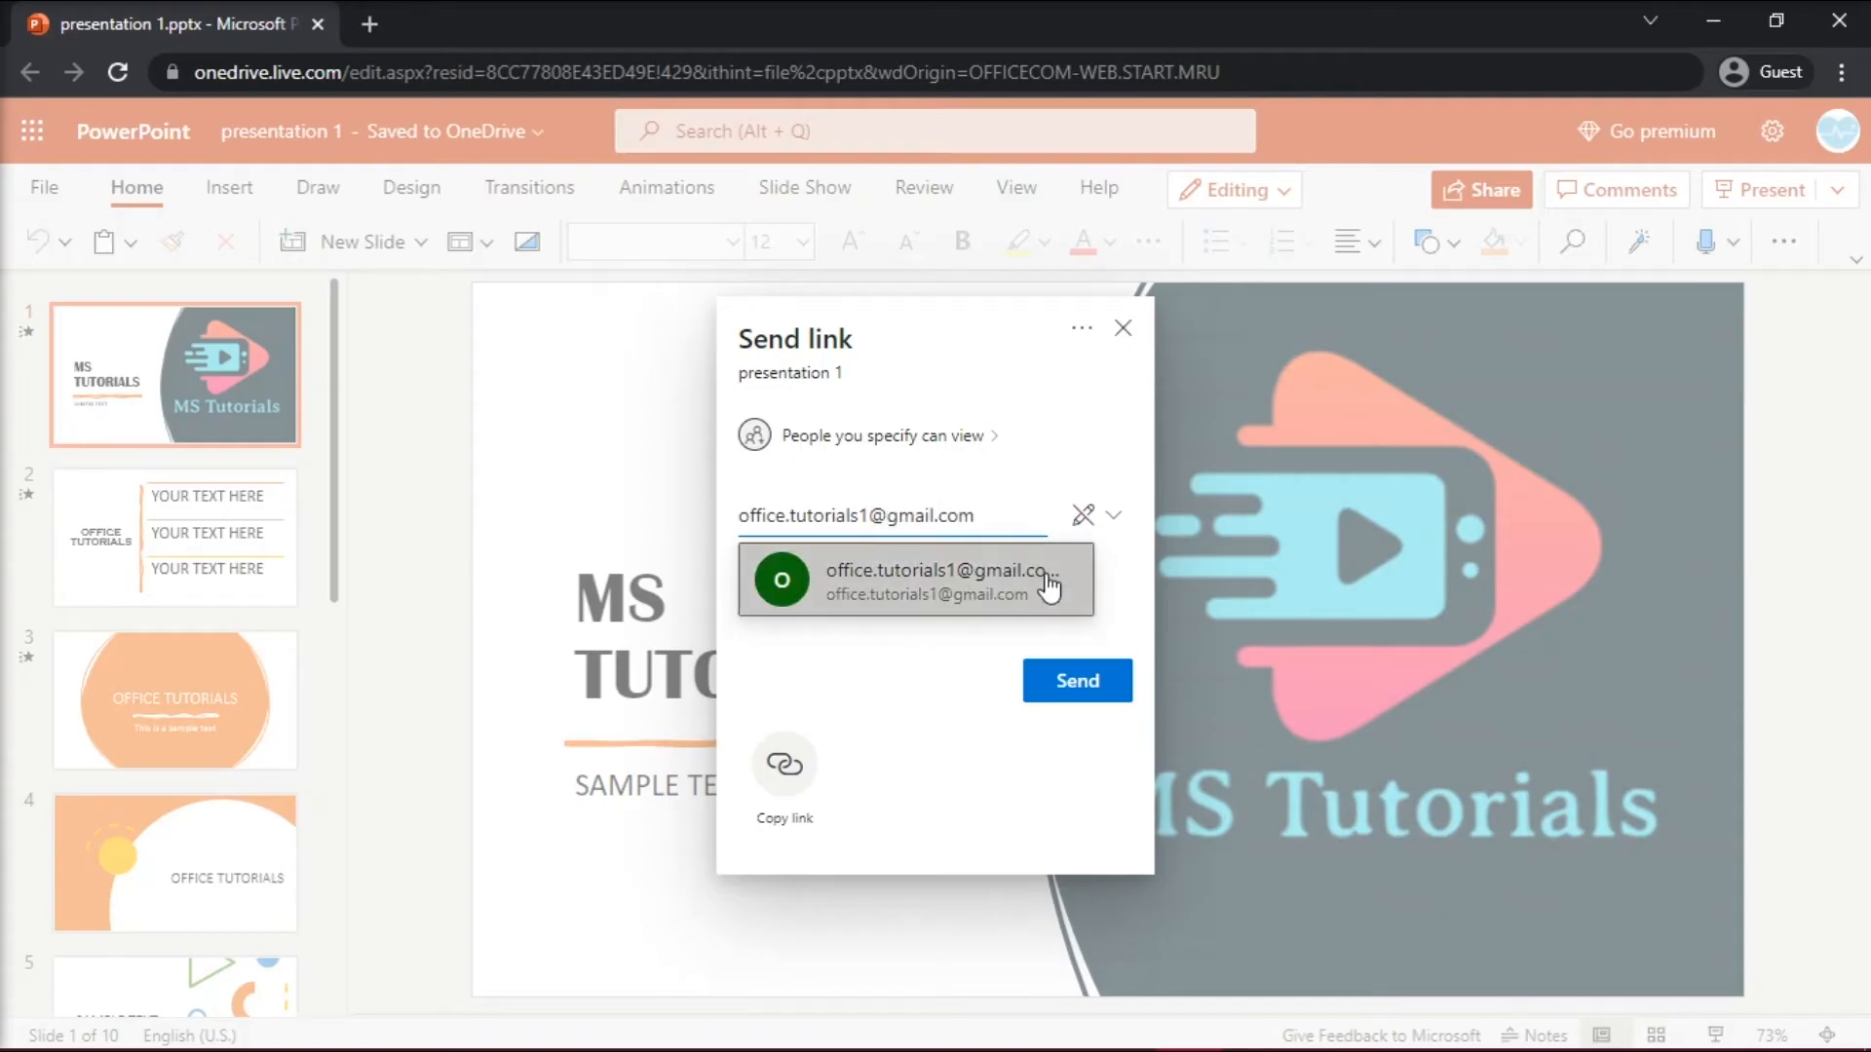
{"action": "left_click", "coordinate": [943, 579]}
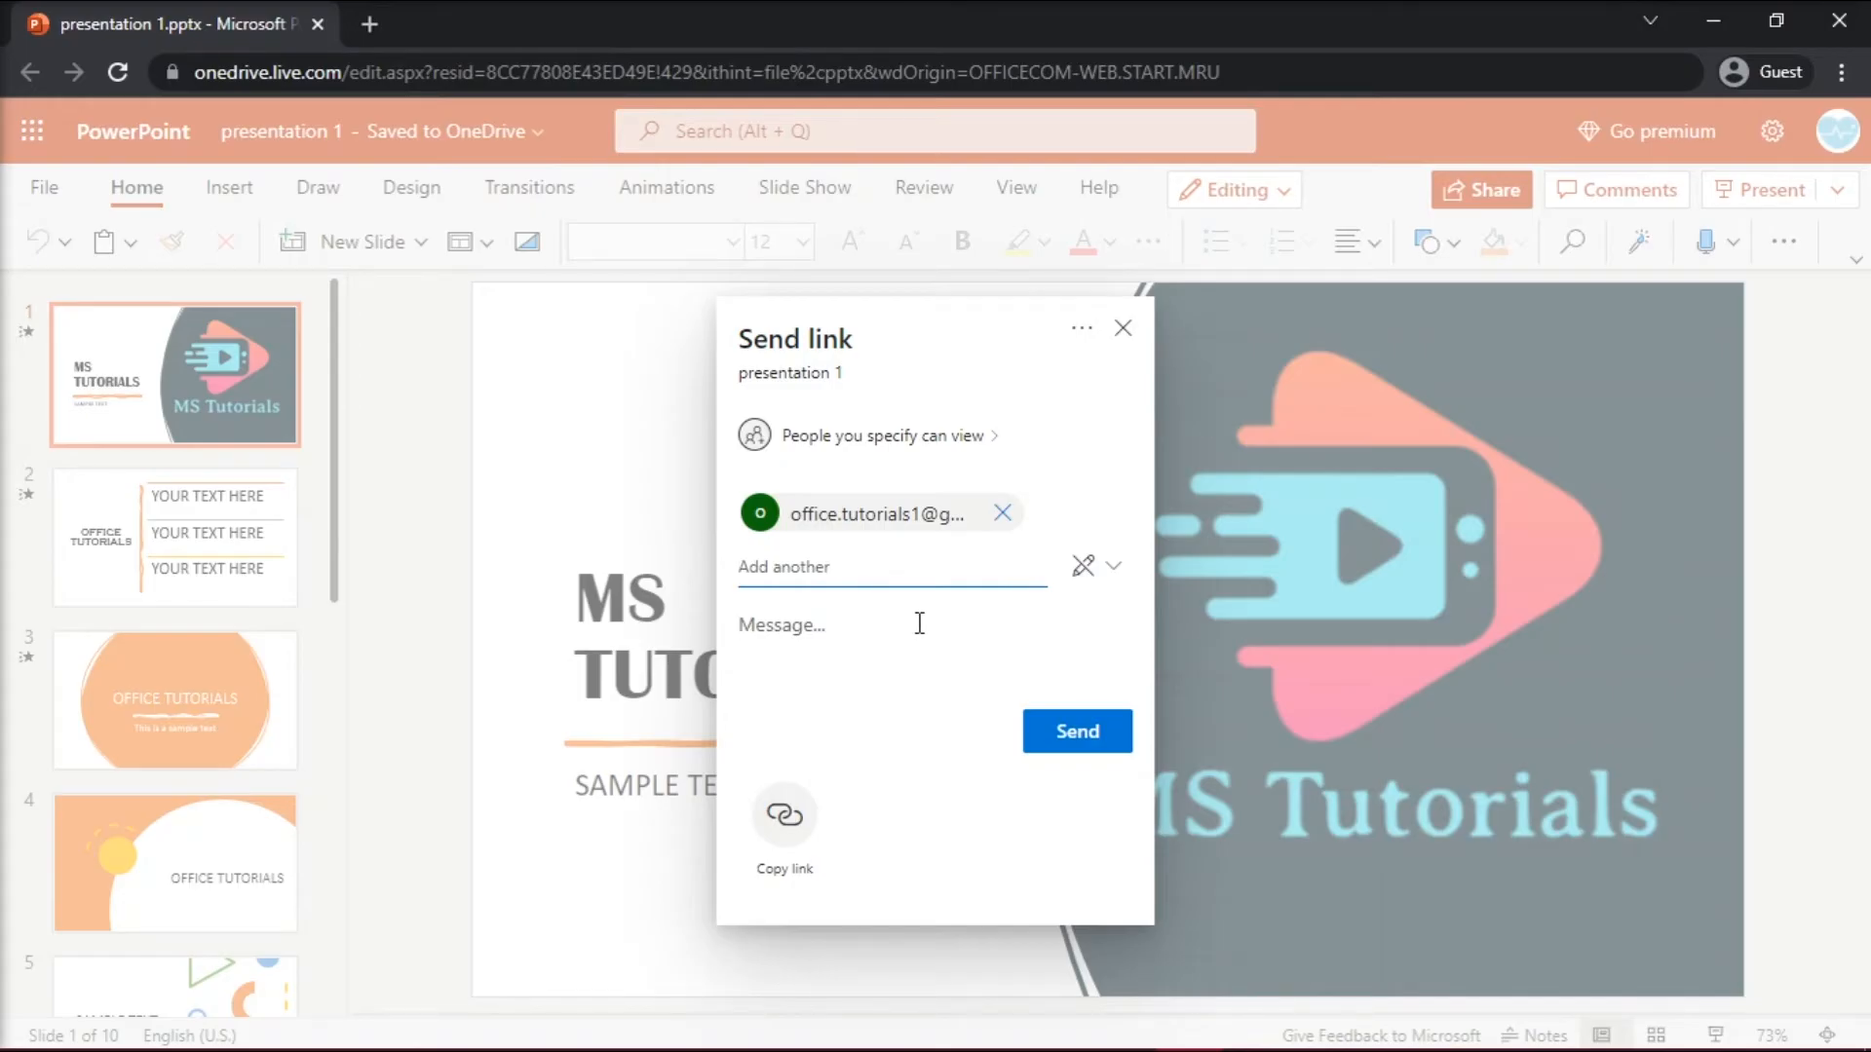
{"action": "mouse_move", "coordinate": [1078, 732]}
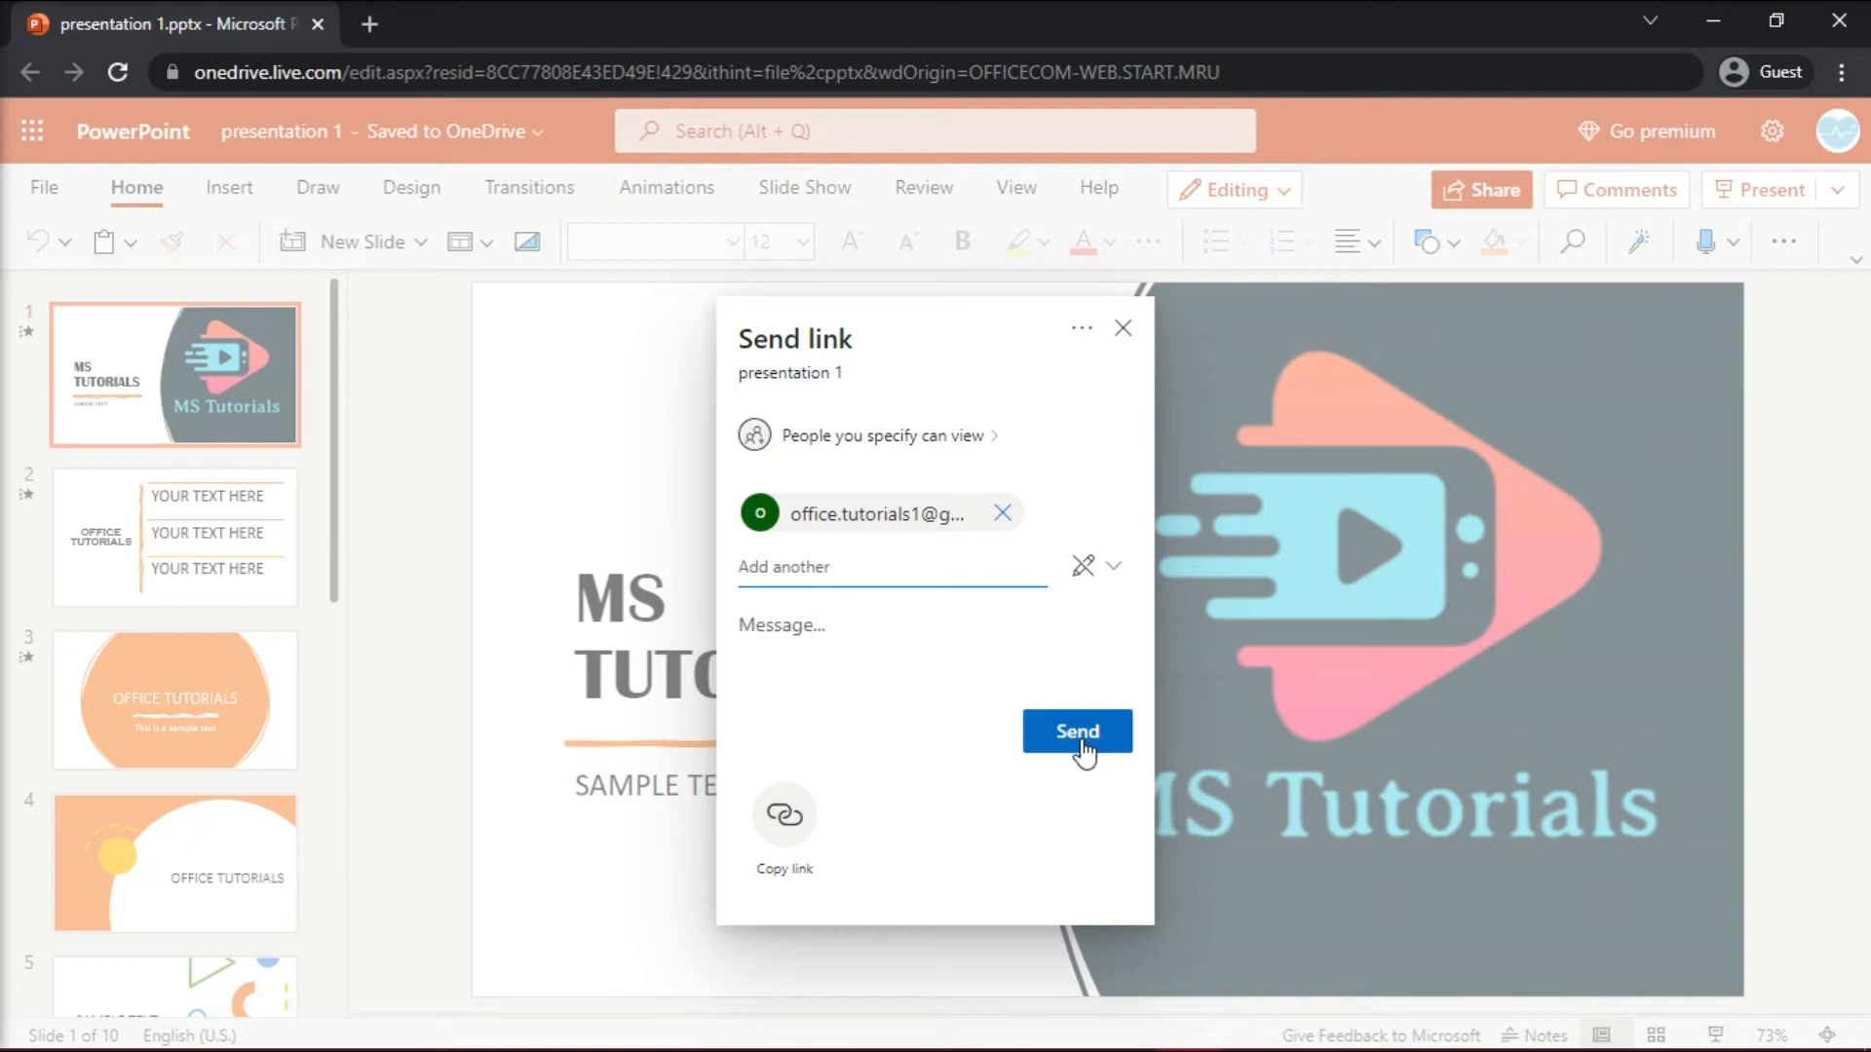
{"action": "left_click", "coordinate": [1074, 729]}
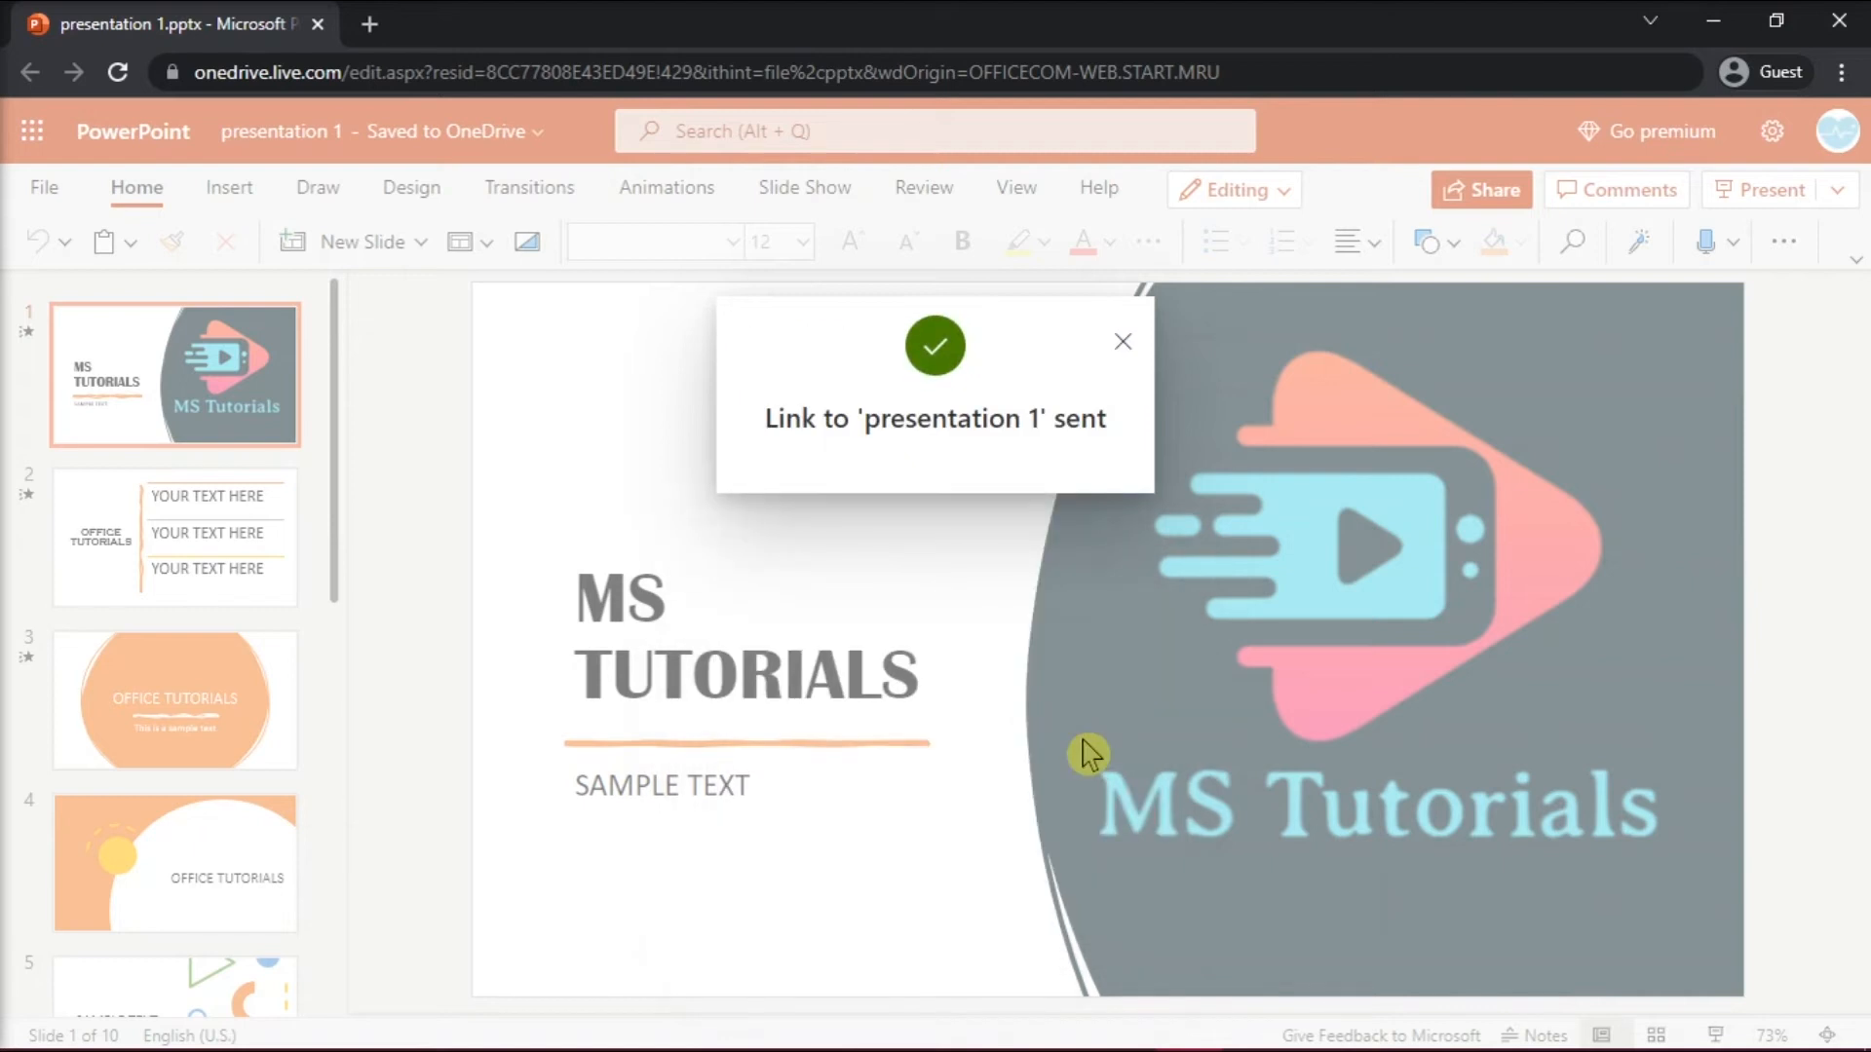
{"action": "mouse_move", "coordinate": [1199, 1043]}
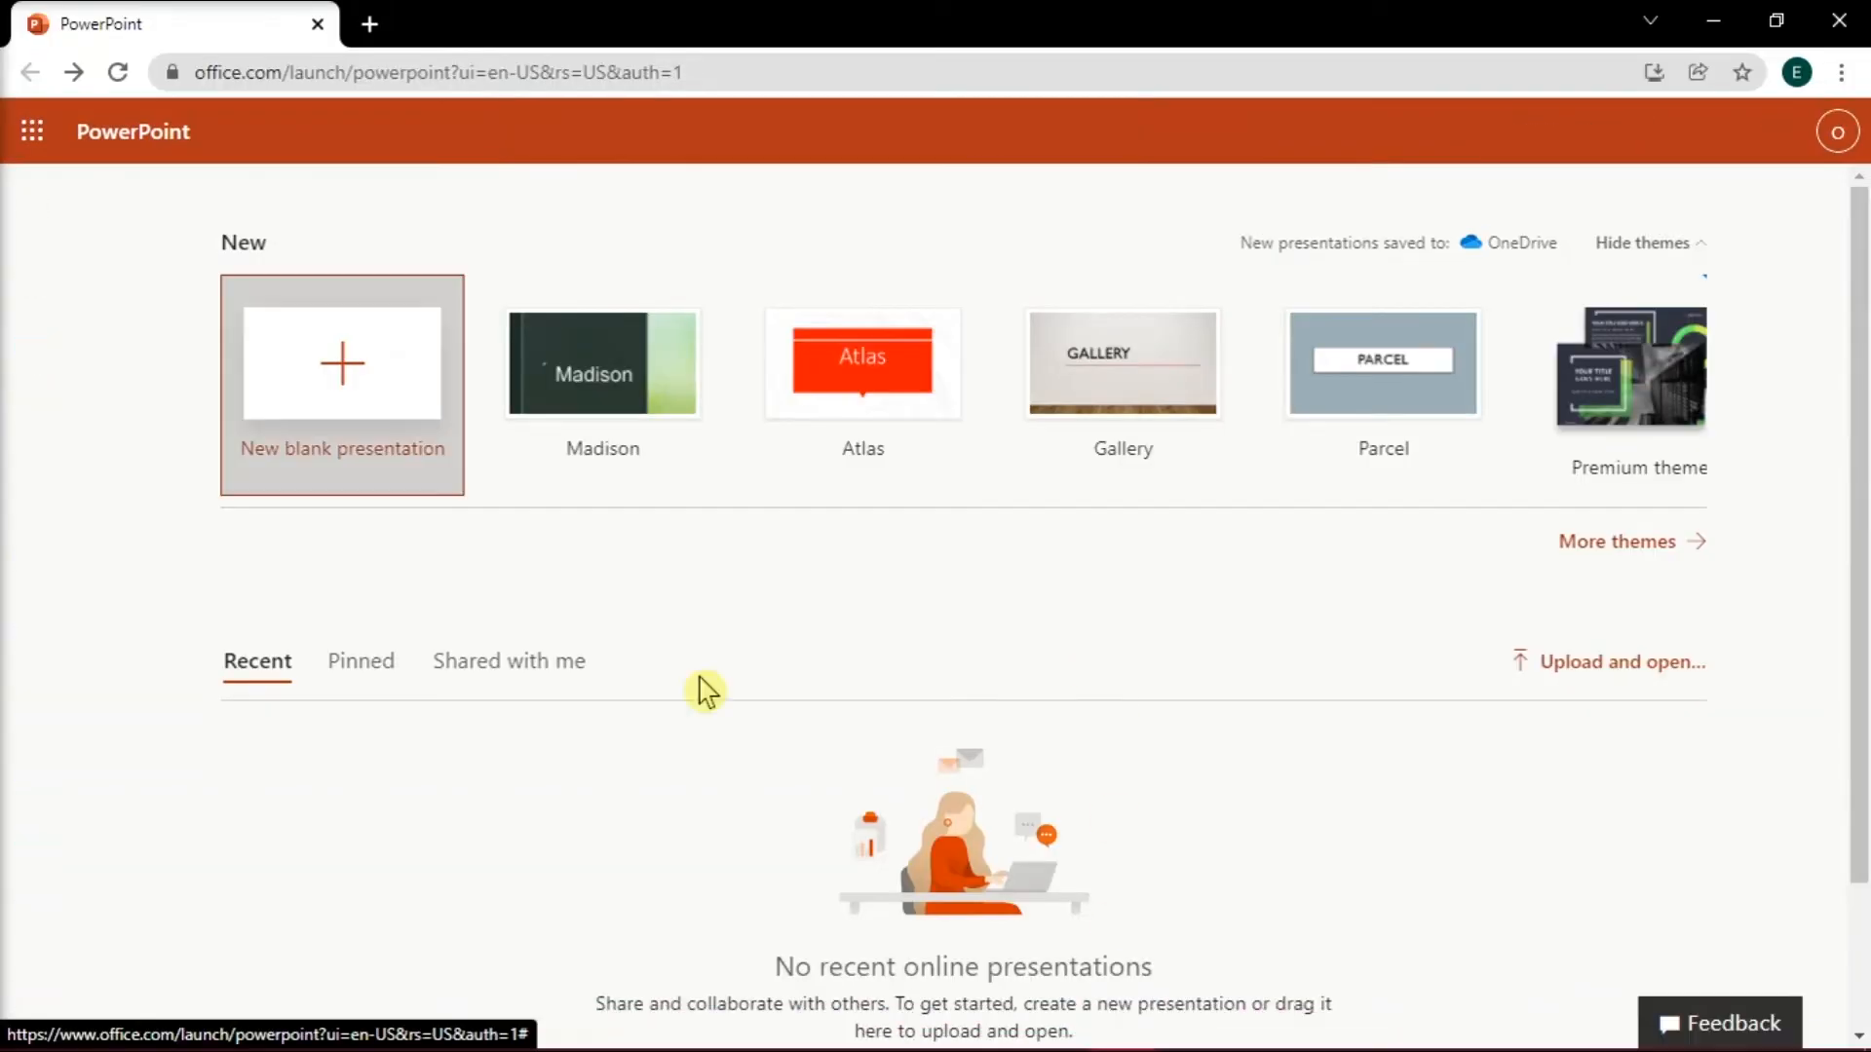
From the recipient's Shared with me list, load presentation 1 in the read-only viewer
{"action": "left_click", "coordinate": [510, 660]}
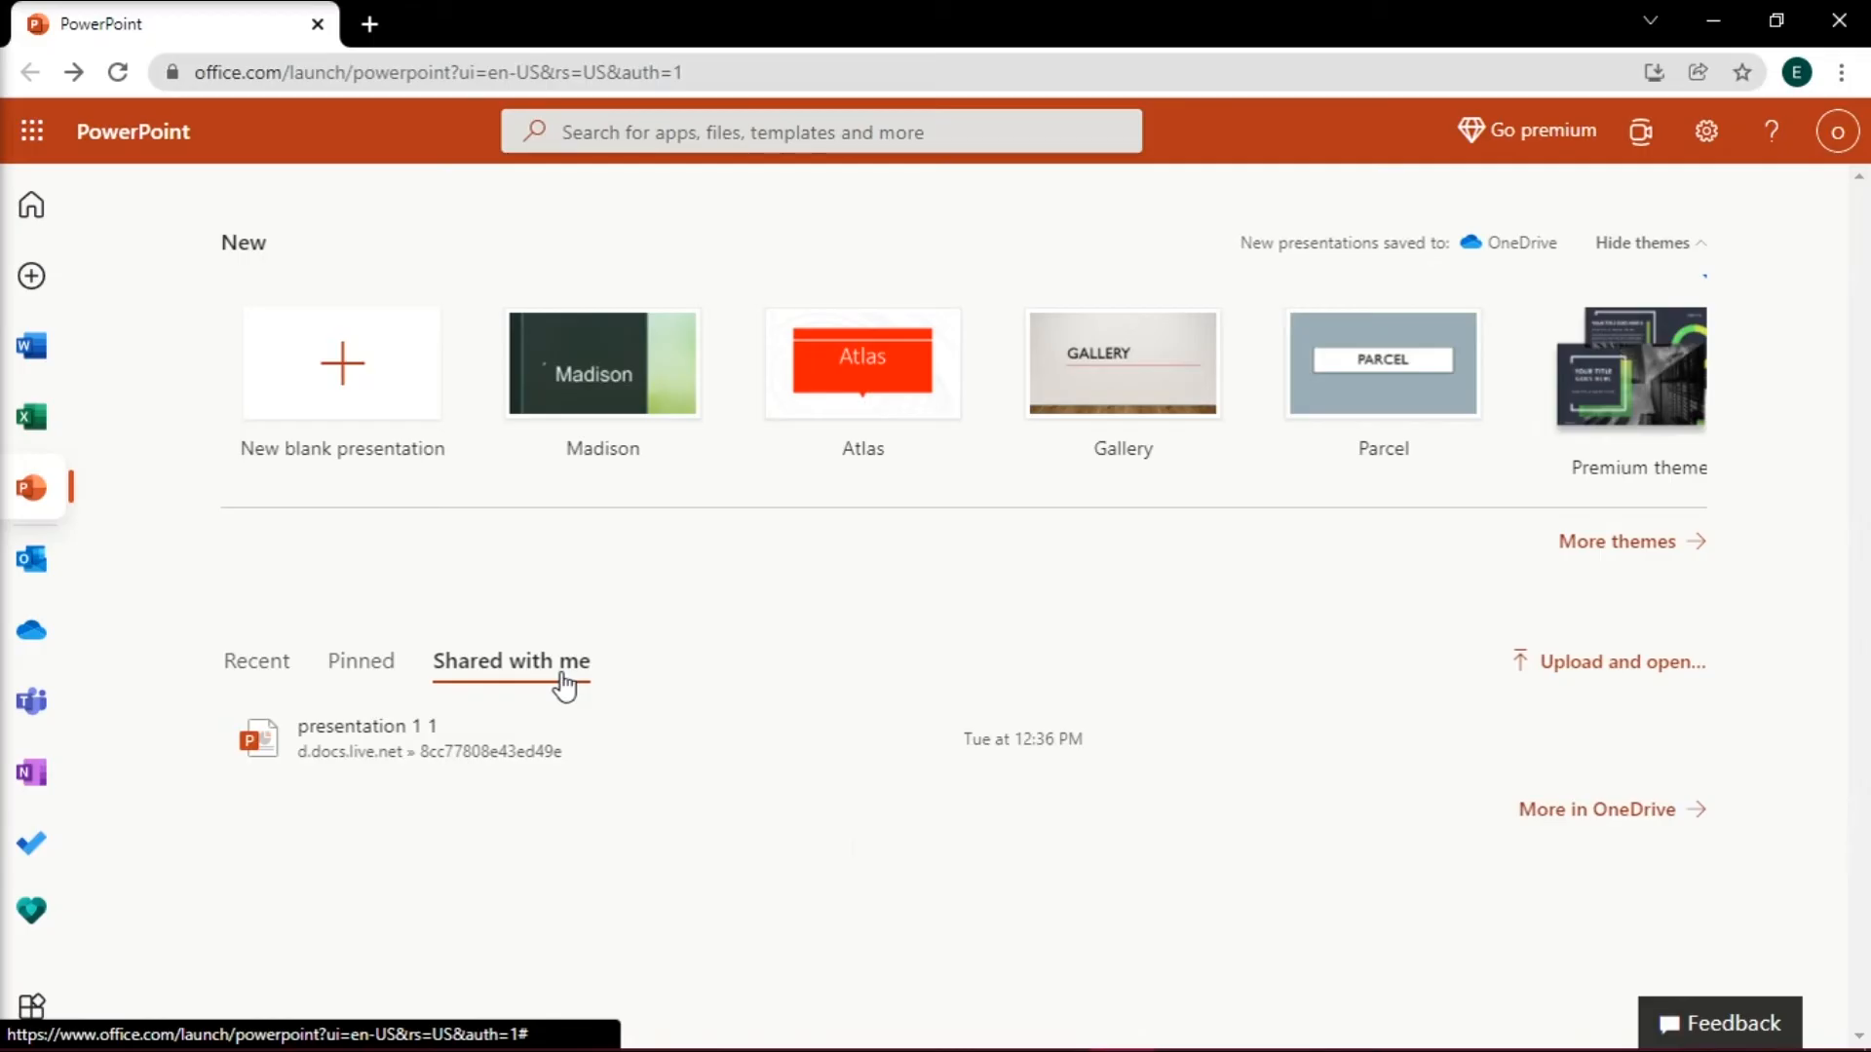
{"action": "left_click", "coordinate": [367, 736]}
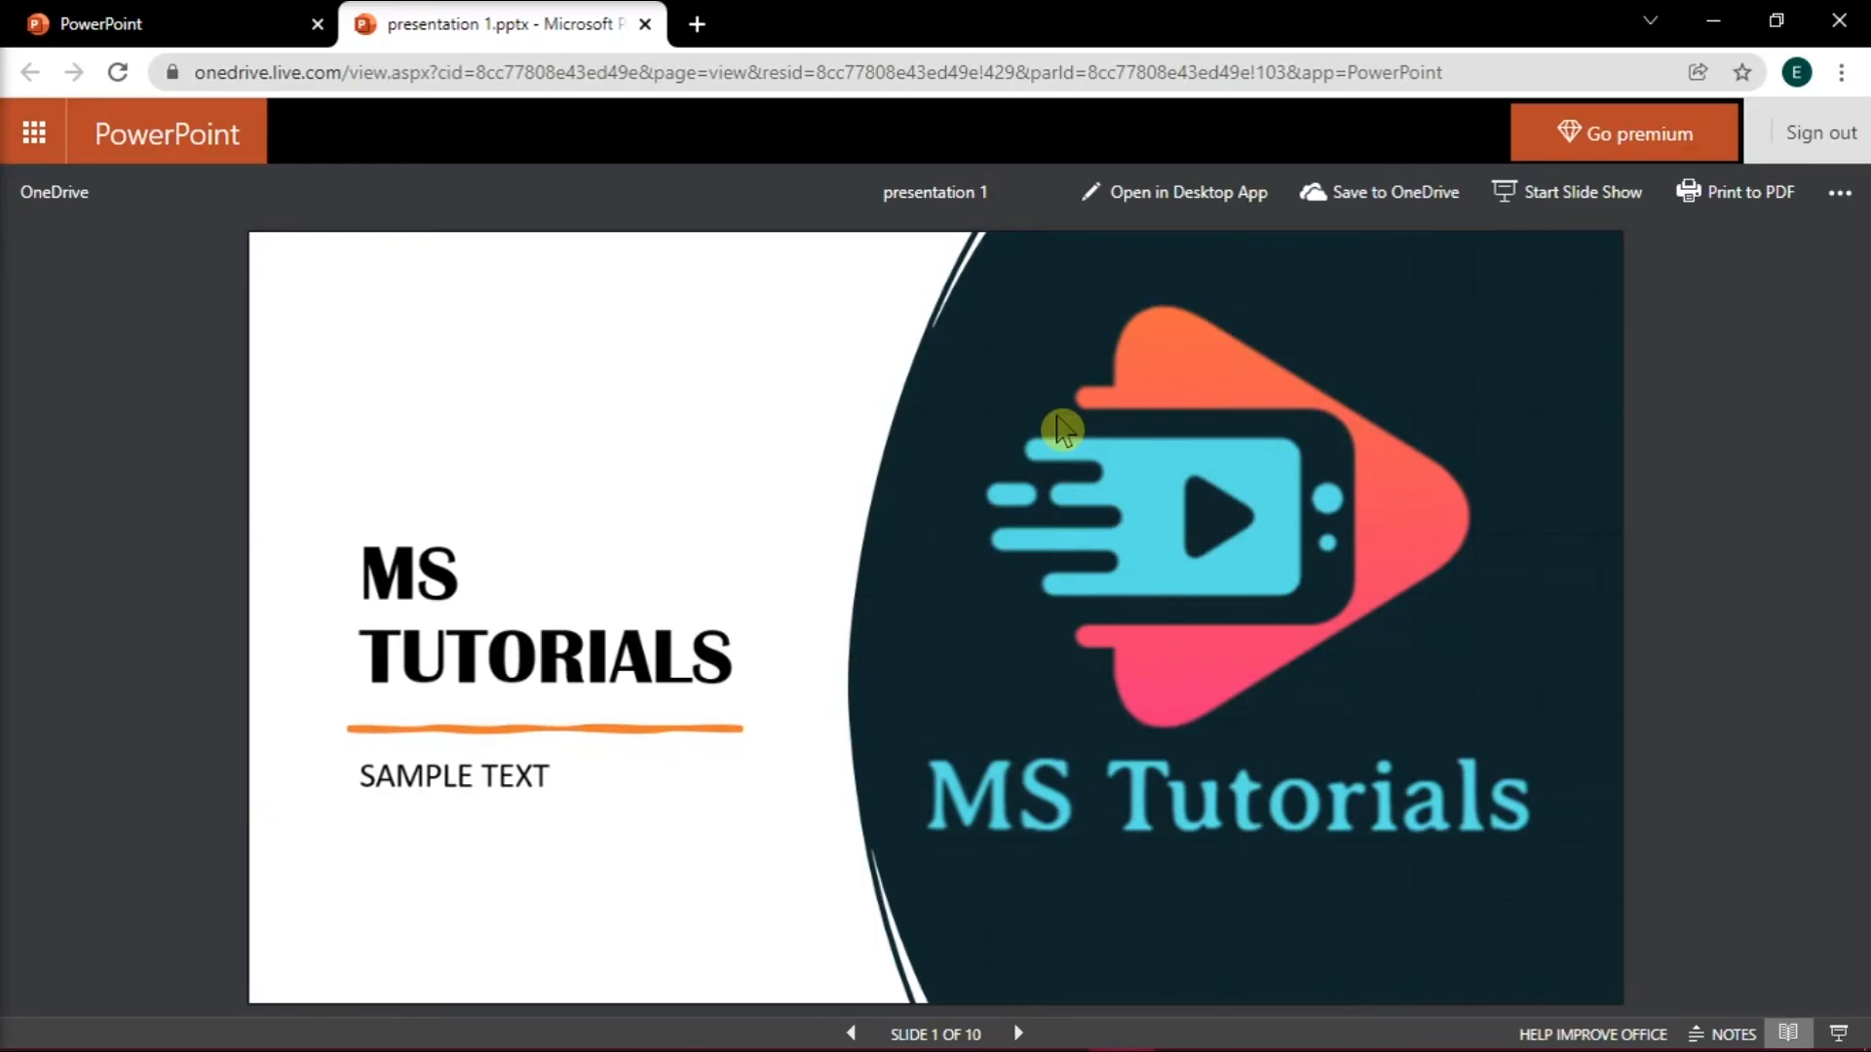
{"action": "mouse_move", "coordinate": [1696, 402]}
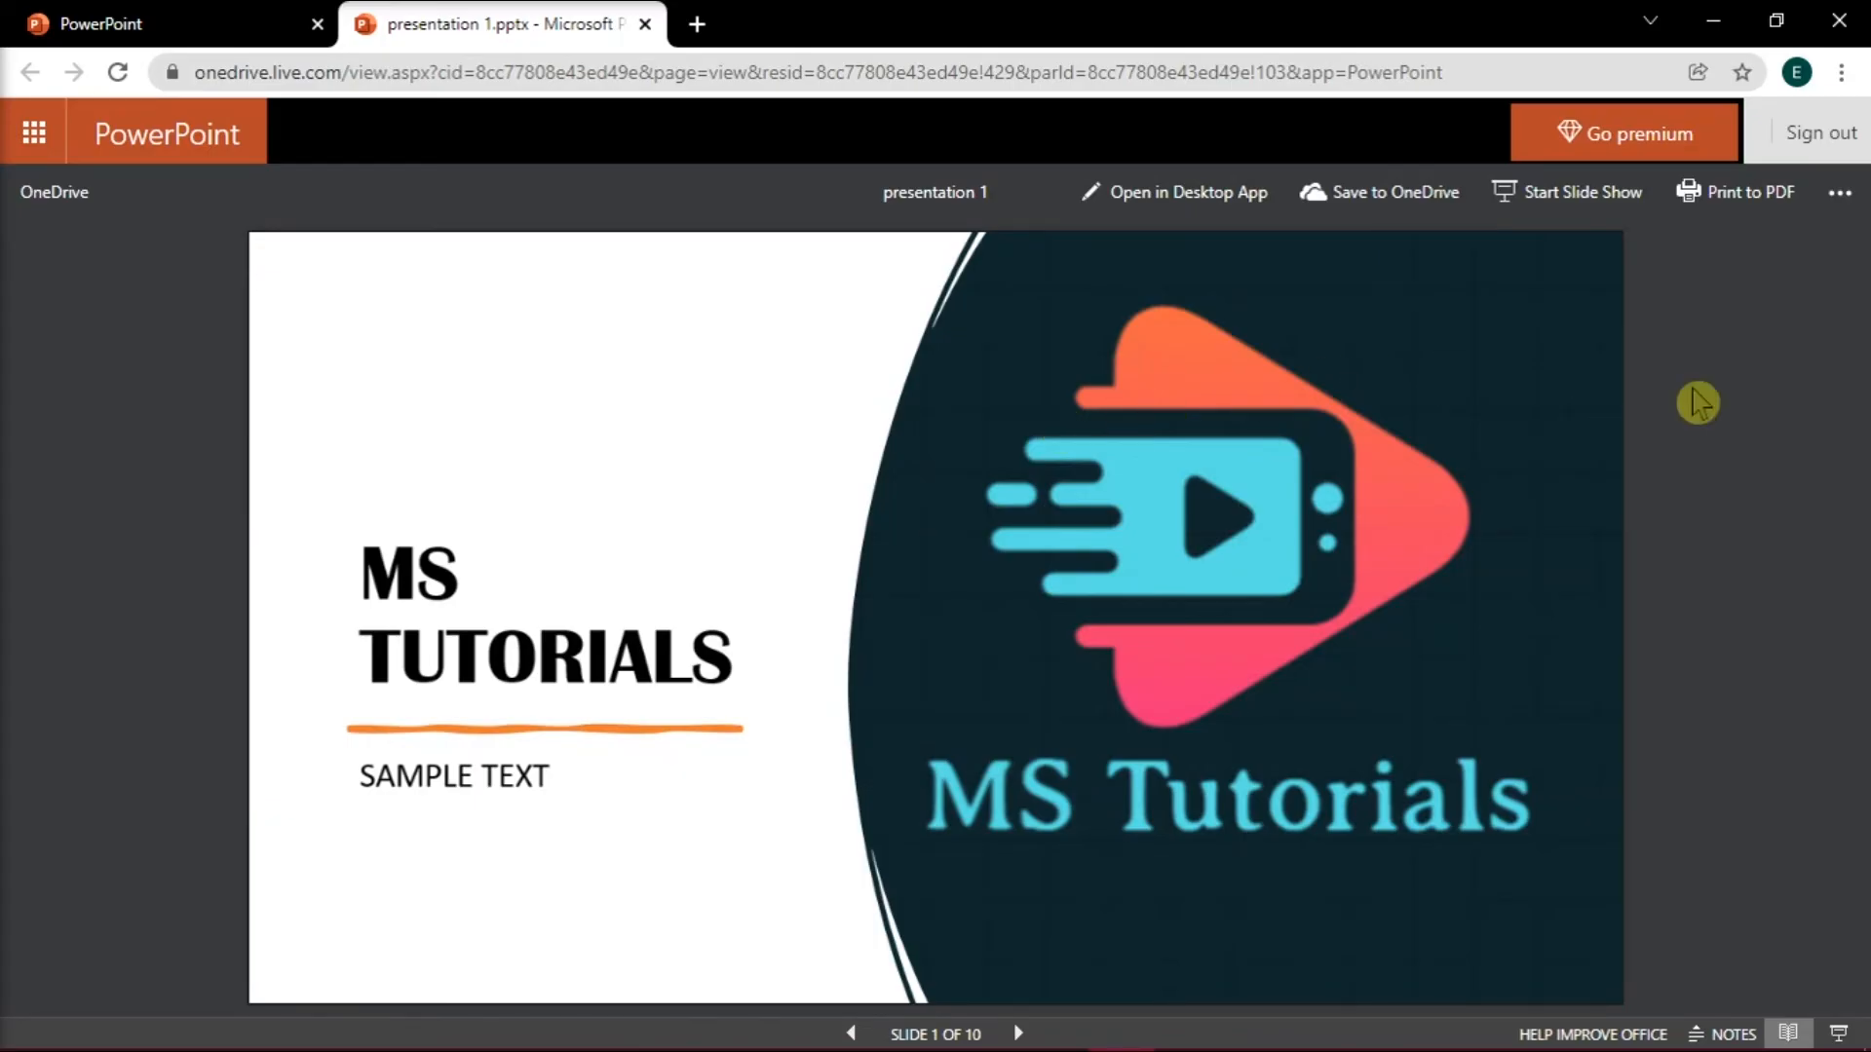
Advance through the shared slides with the next-slide arrow until slide 5 of 10
{"action": "left_click", "coordinate": [1016, 1033]}
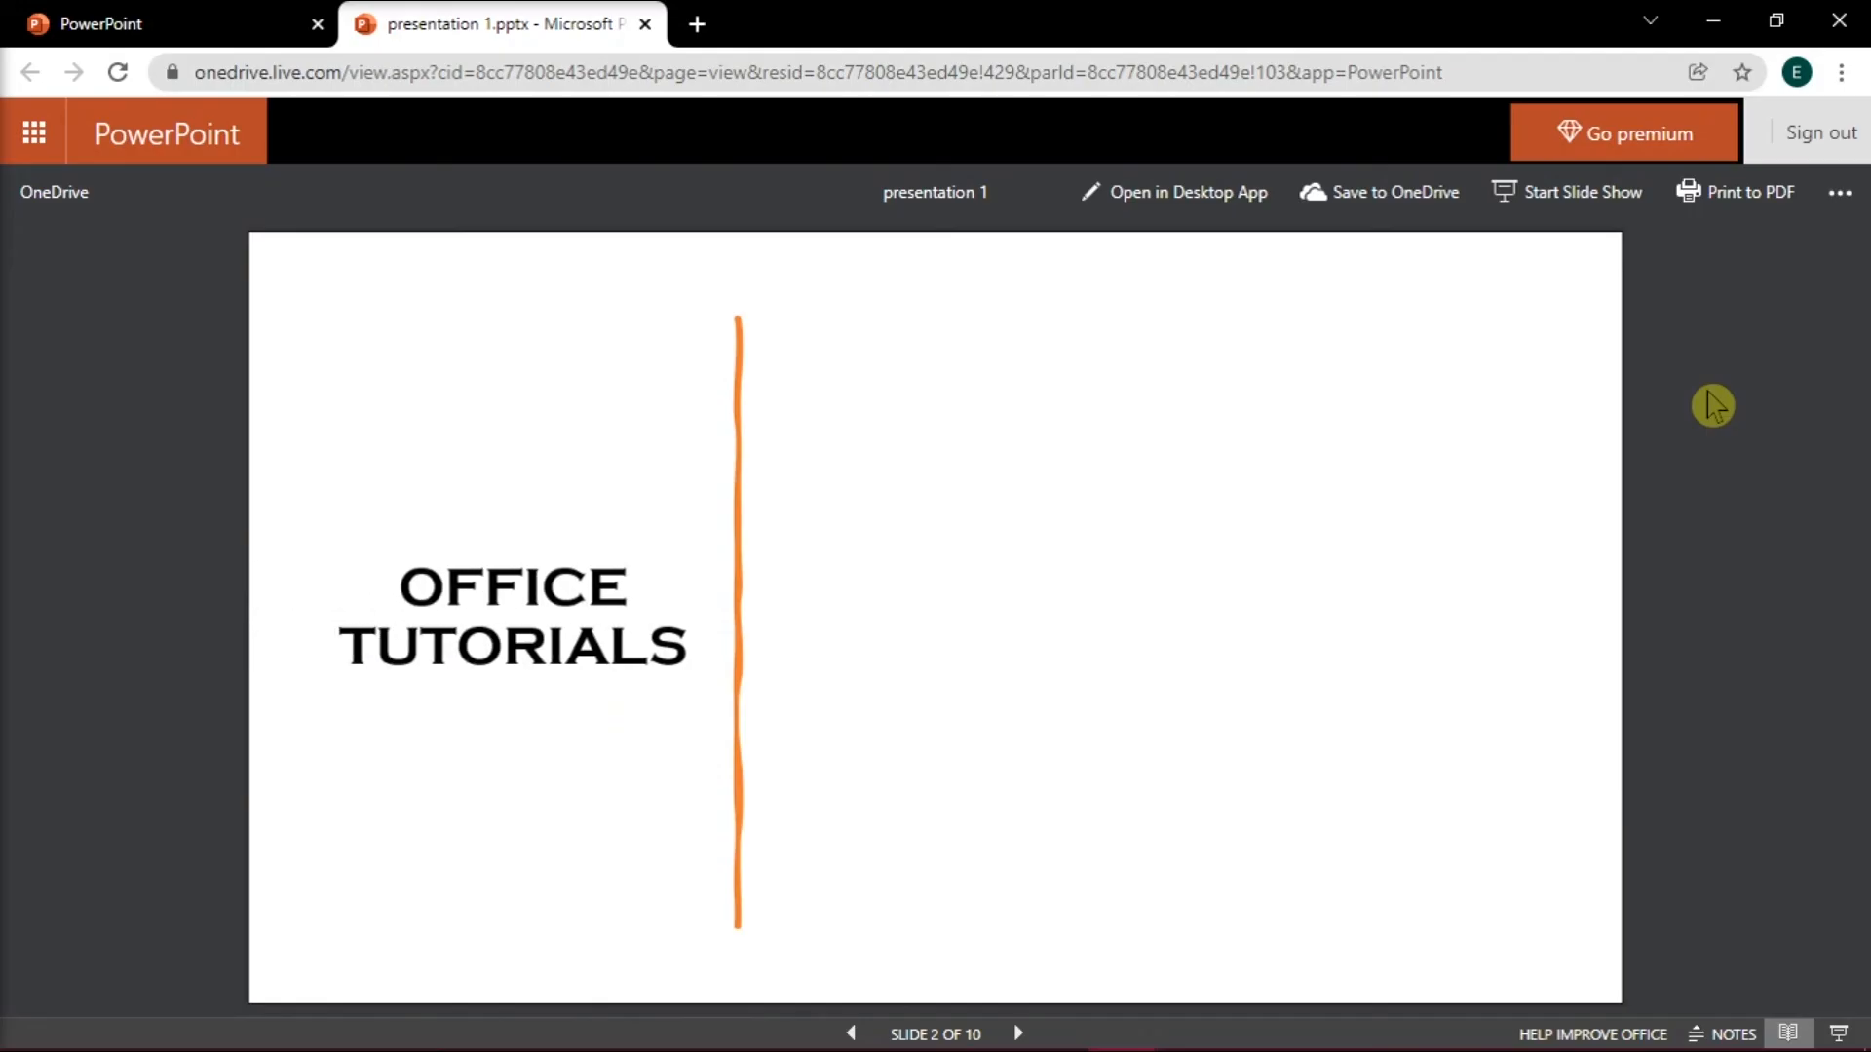
{"action": "left_click", "coordinate": [1017, 1035]}
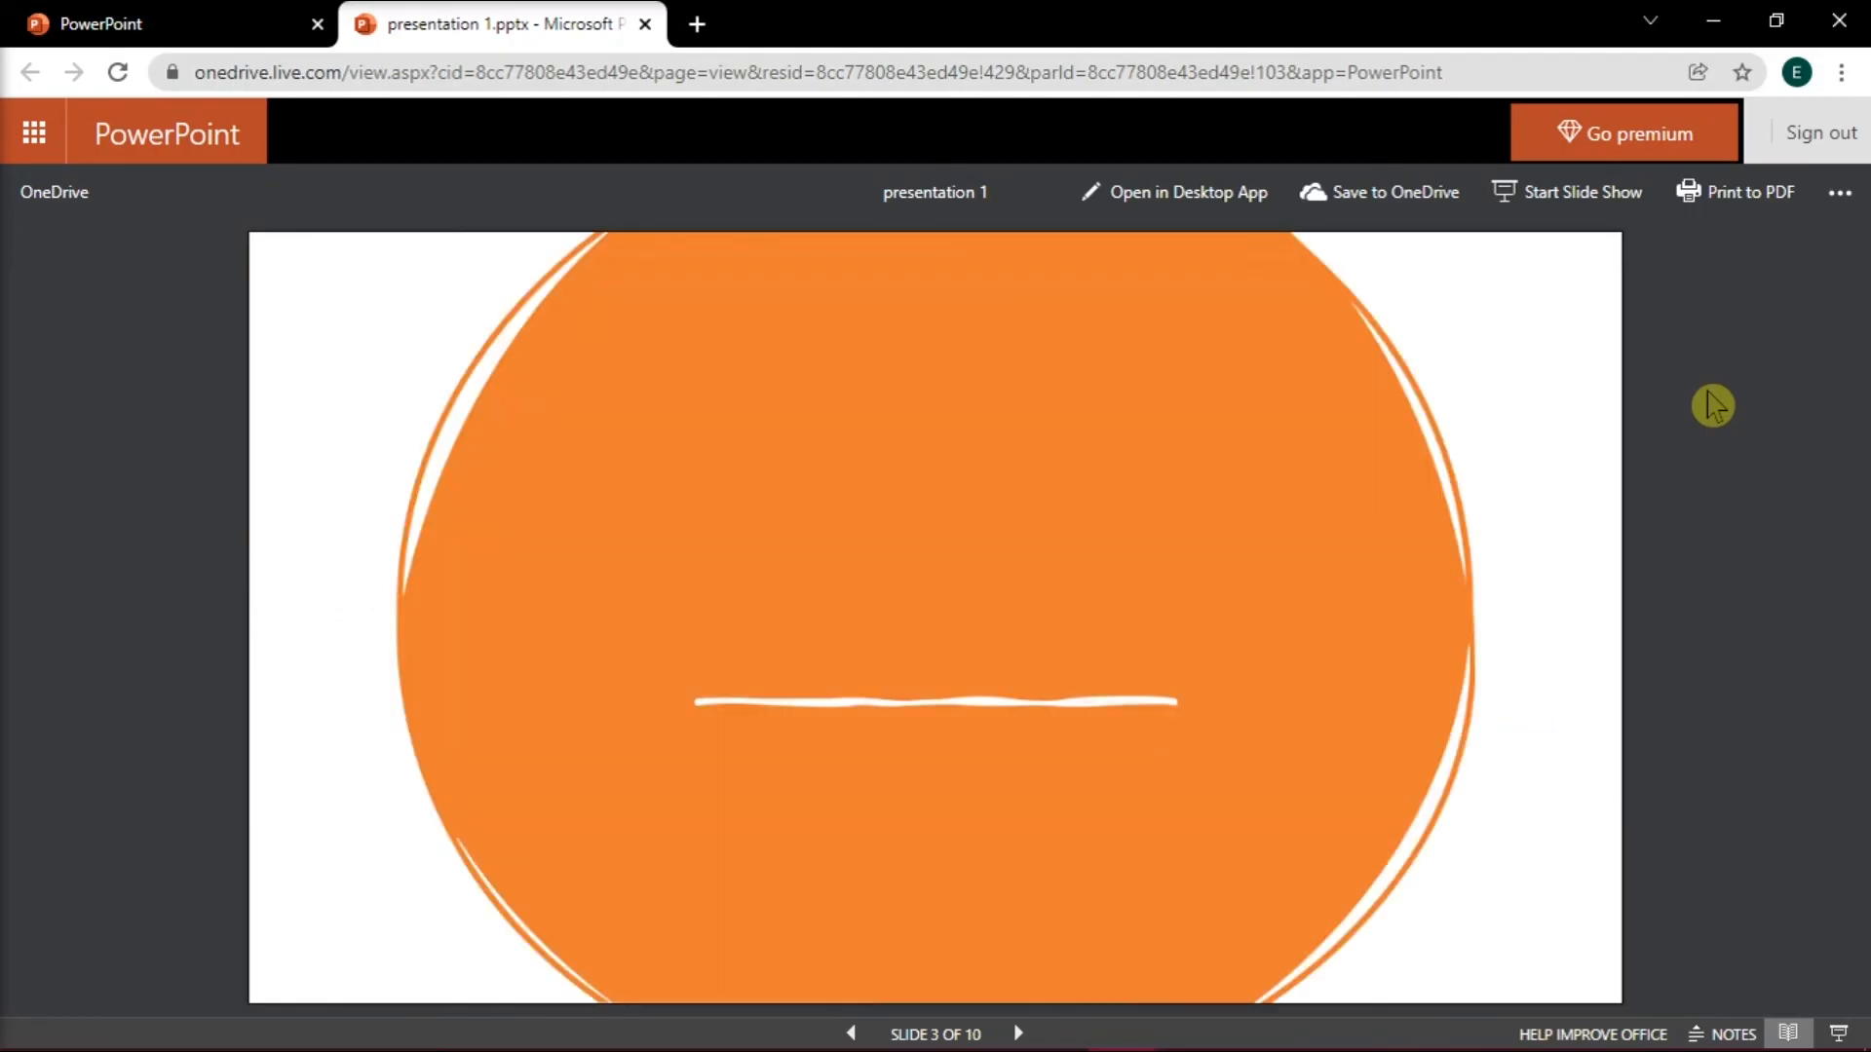
{"action": "left_click", "coordinate": [1017, 1033]}
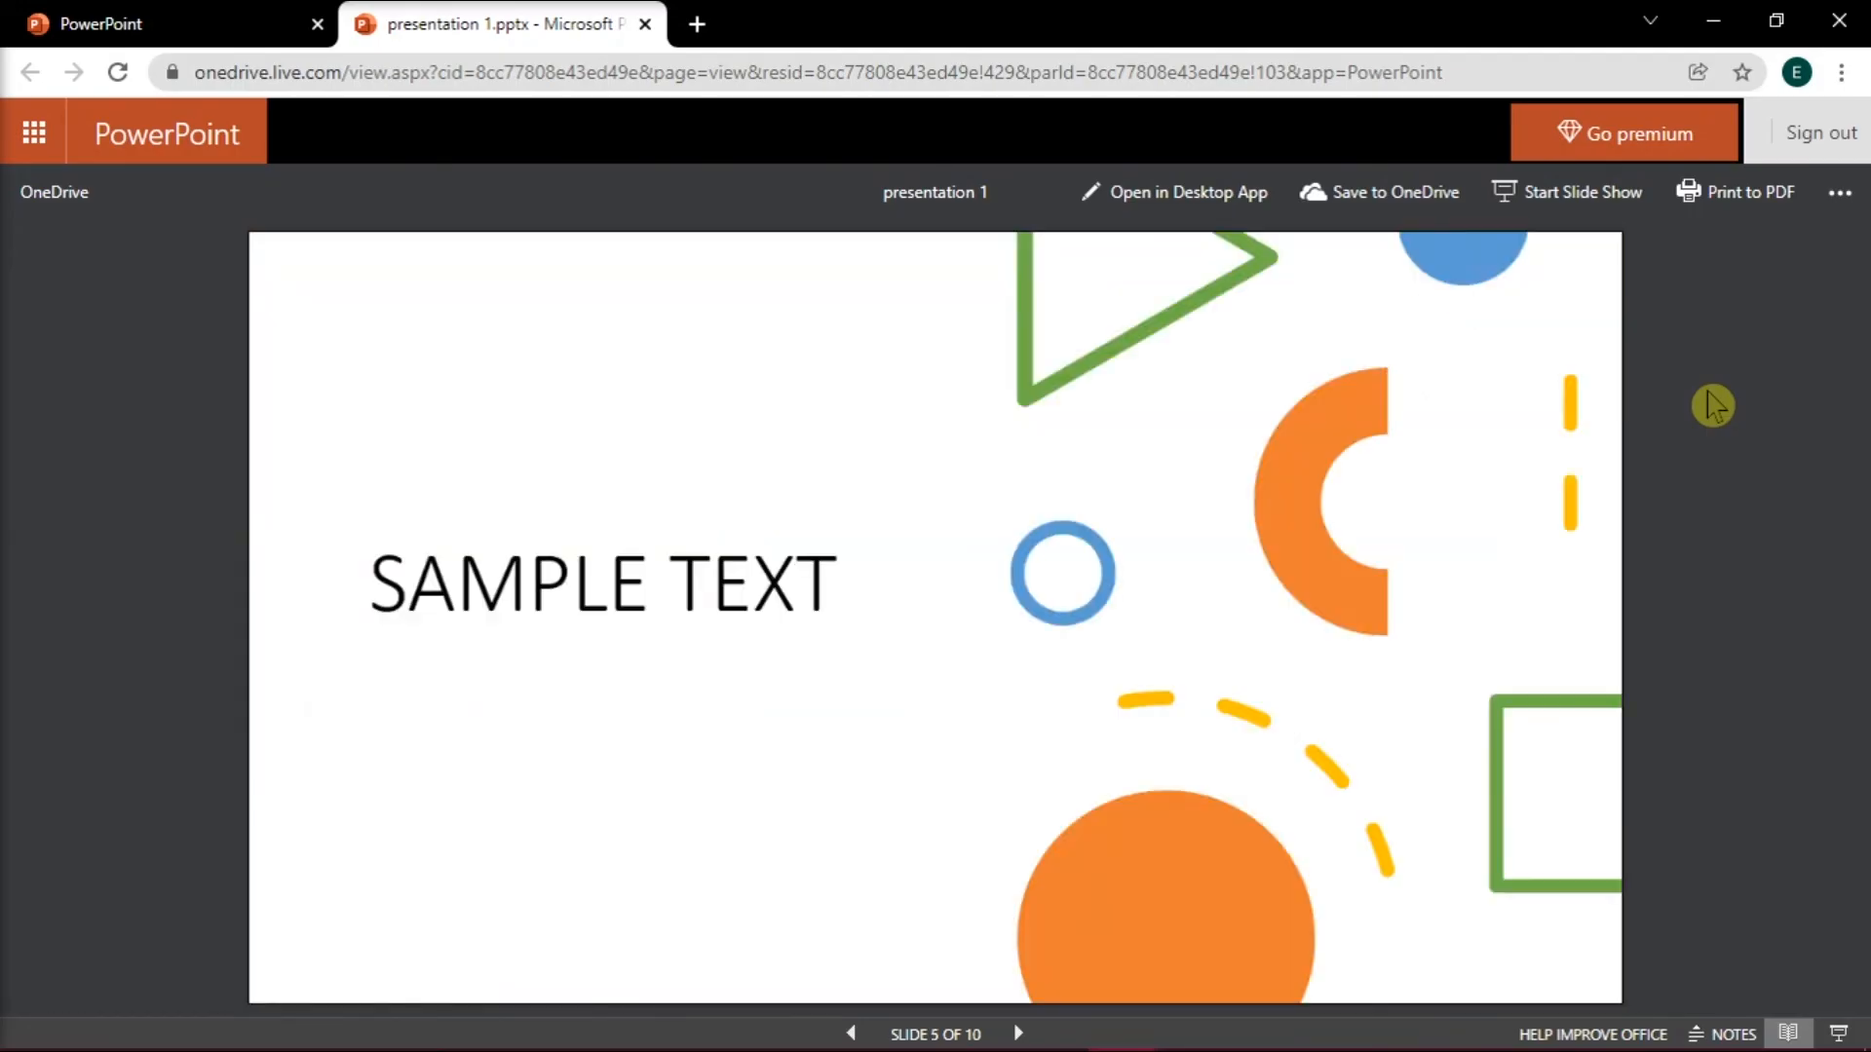